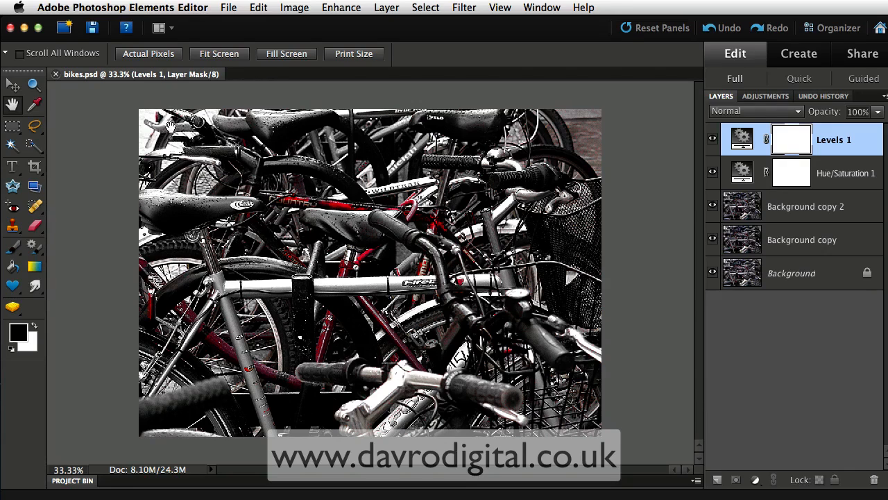
mouse_move(576, 249)
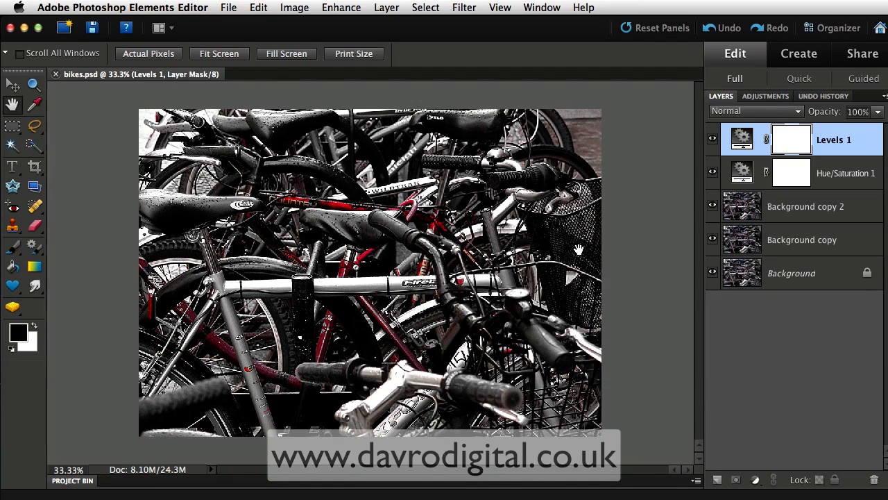
mouse_move(574, 229)
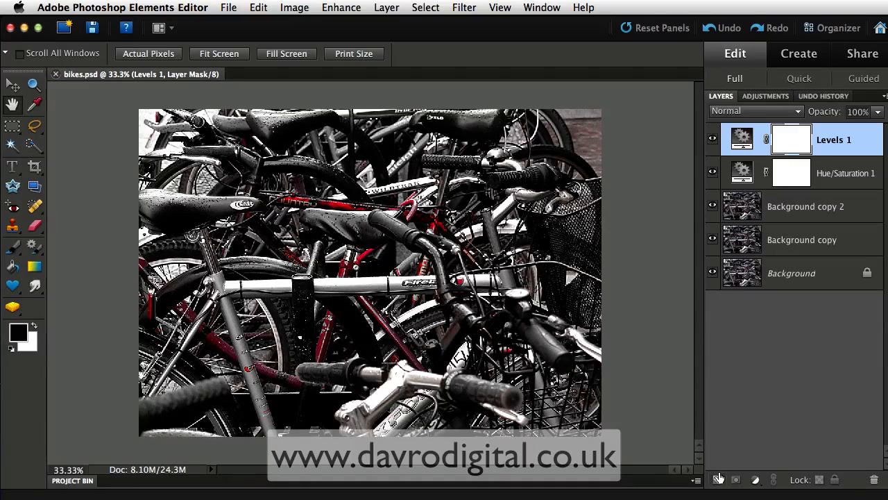
Create a new empty top layer and rename it 'Frame'.
click(718, 478)
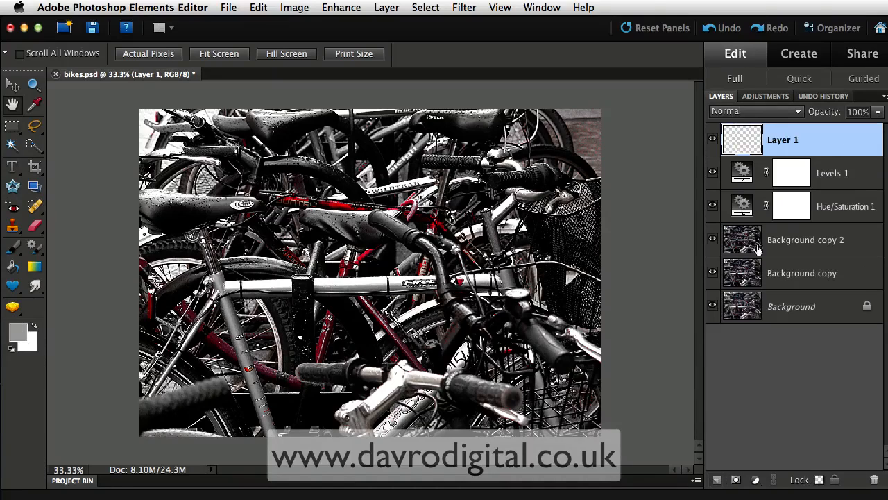
double_click(783, 139)
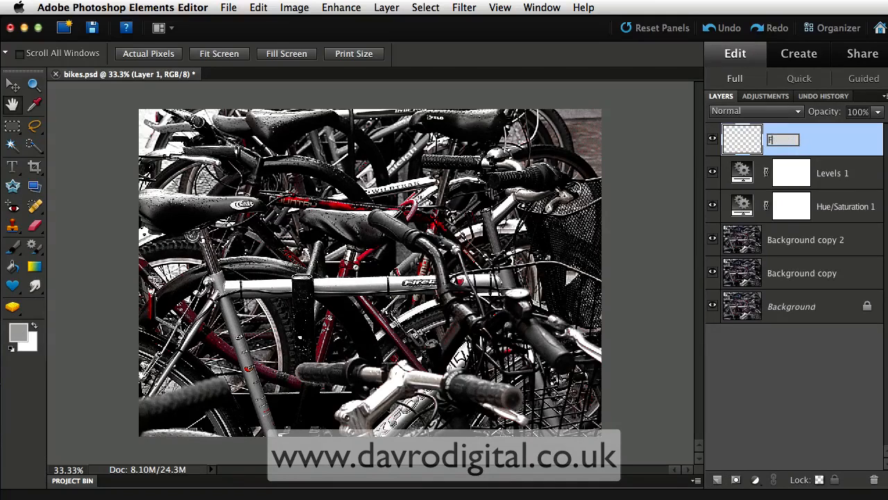
text(Frame)
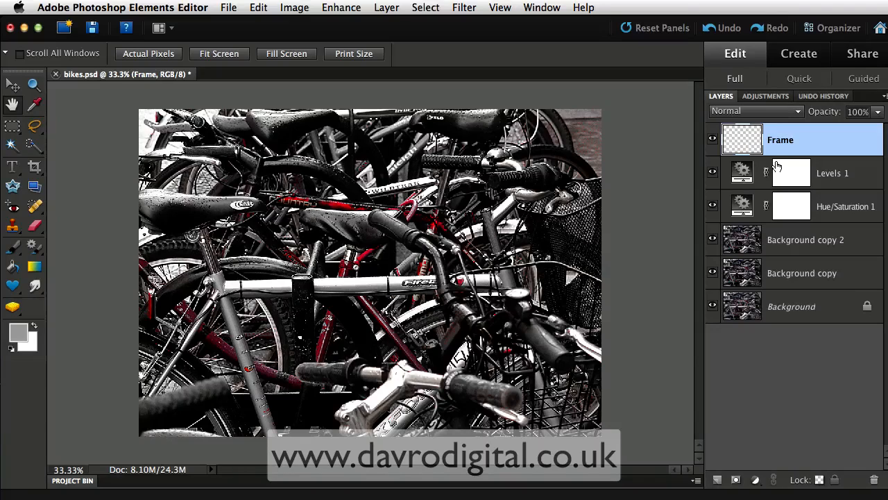
mouse_move(477, 222)
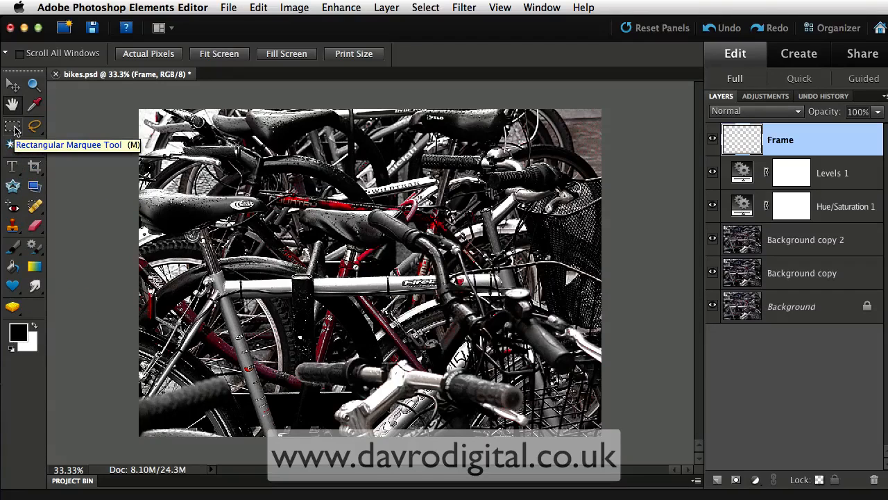
Marquee a rectangle just inside the photo's edges on the Frame layer for the black fill.
click(13, 126)
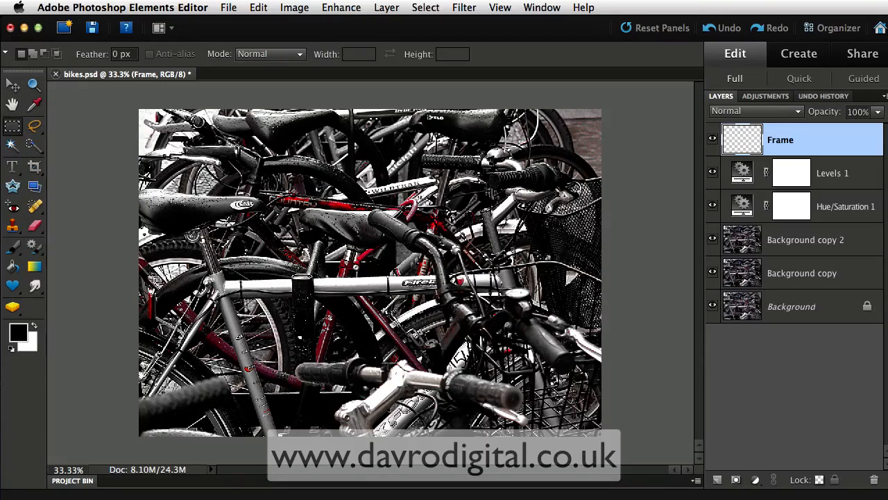
drag(164, 128, 220, 160)
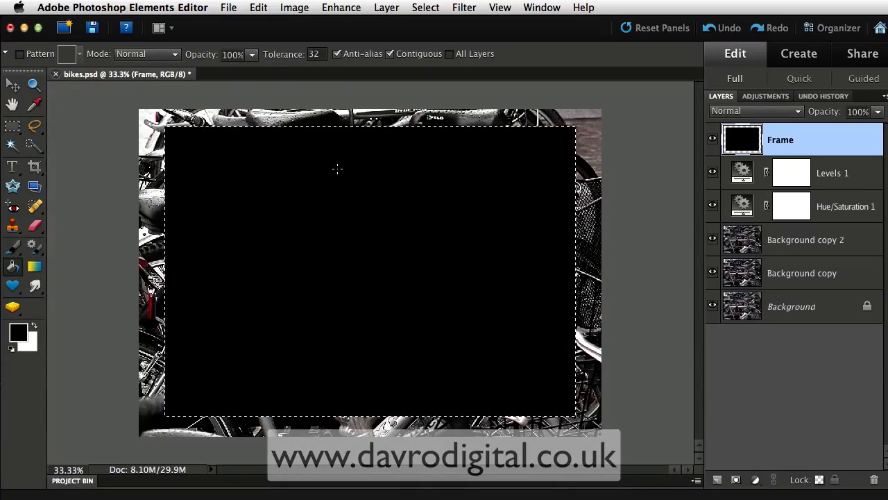
mouse_move(383, 138)
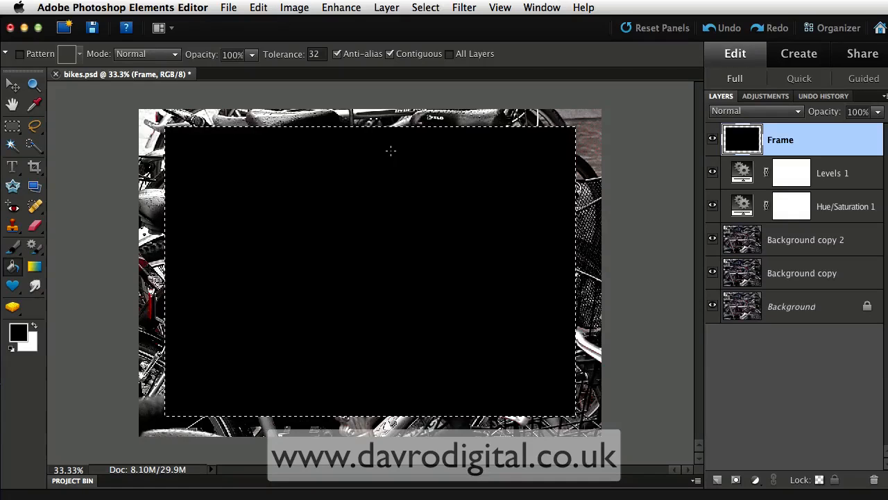
Deselect the rectangle, then select the entire canvas.
key(cmd+d)
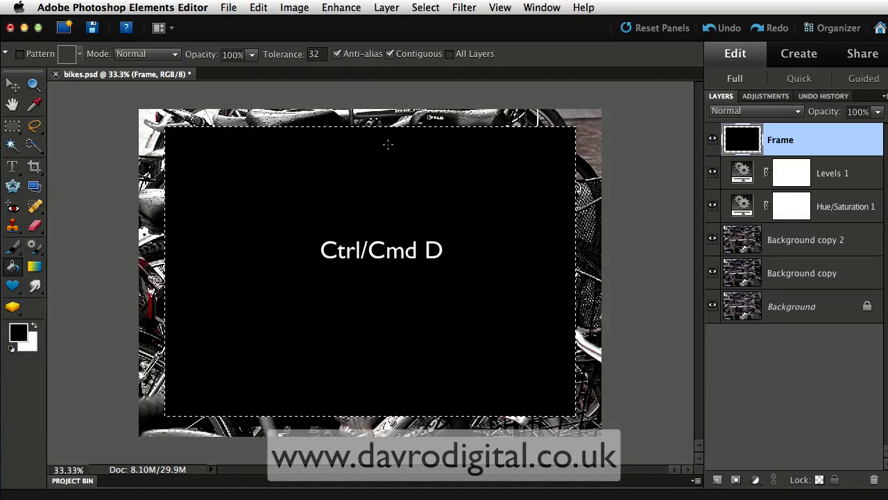
click(424, 8)
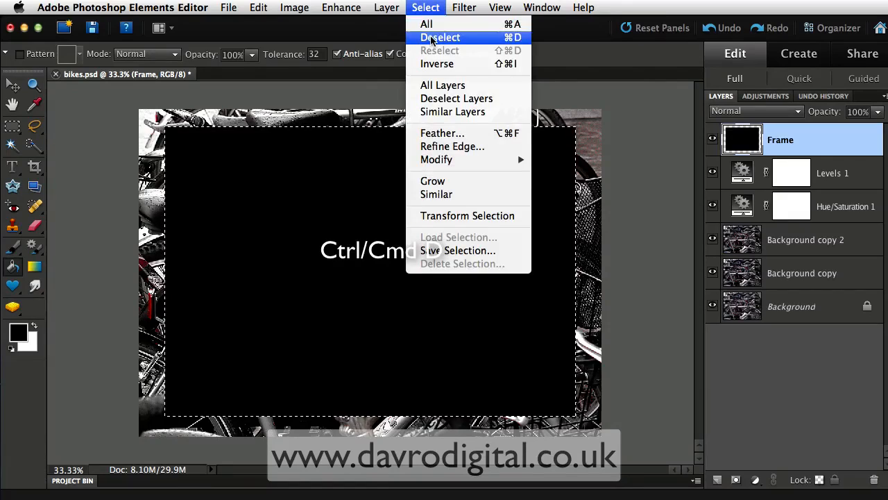
click(440, 37)
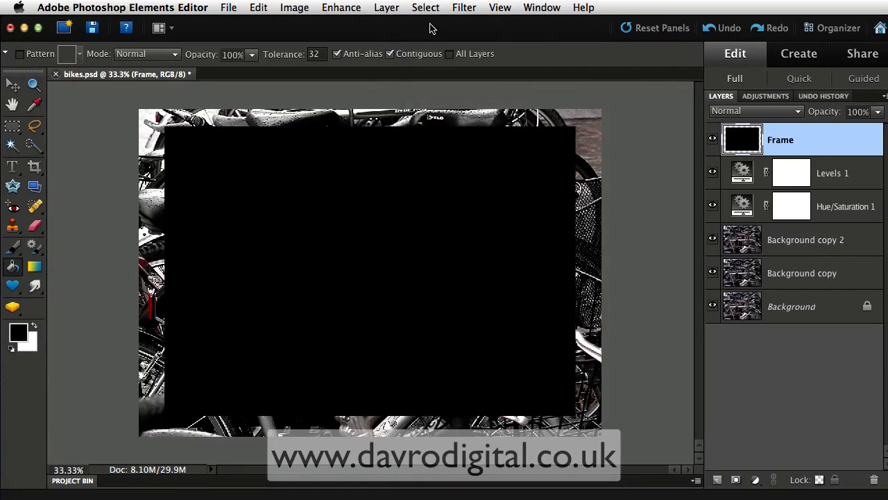
click(425, 9)
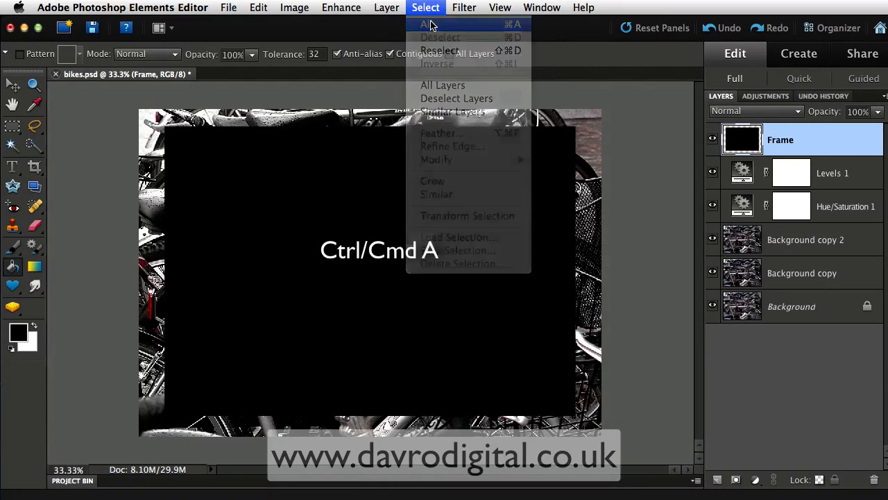
click(426, 25)
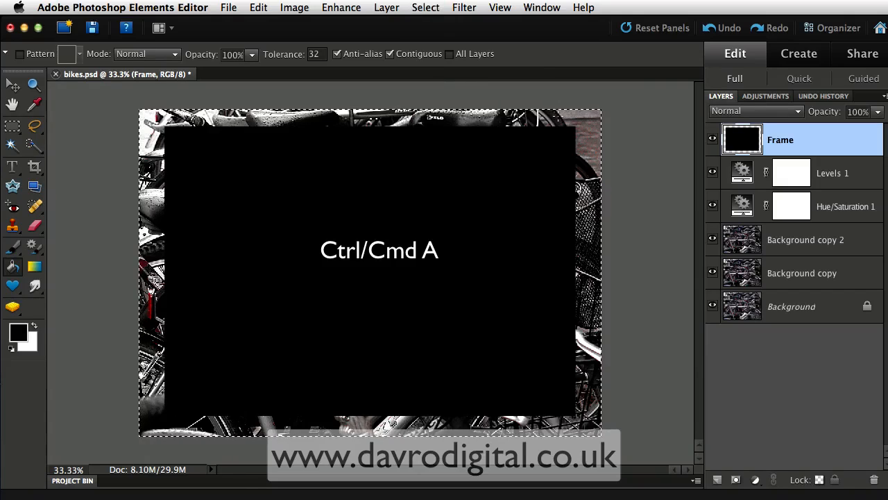
mouse_move(12, 85)
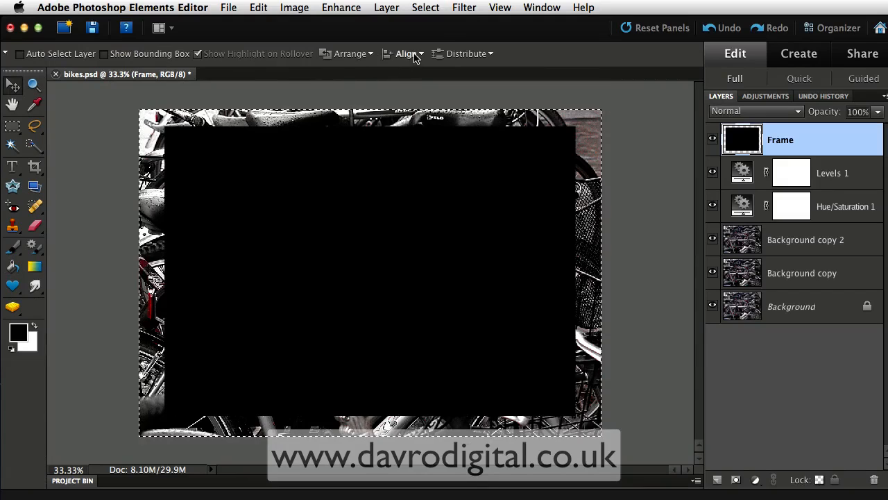
With the Move tool, align the black rectangle to the canvas centres, then deselect.
click(405, 52)
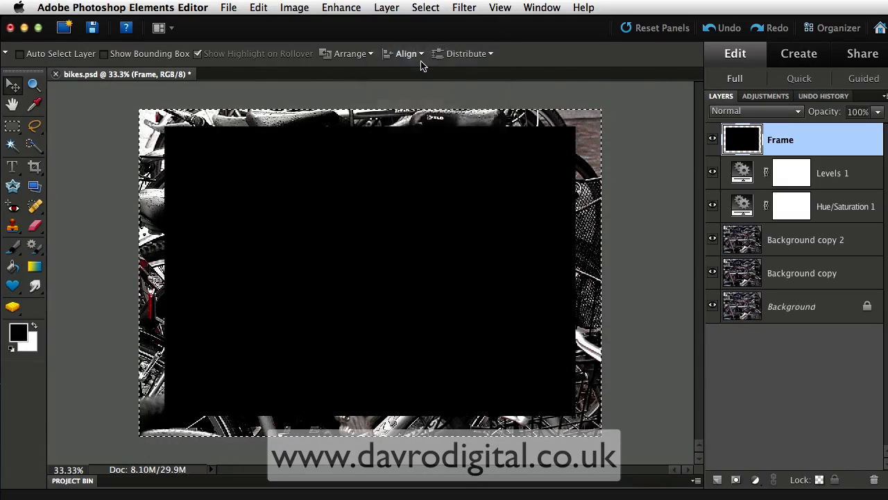
click(405, 53)
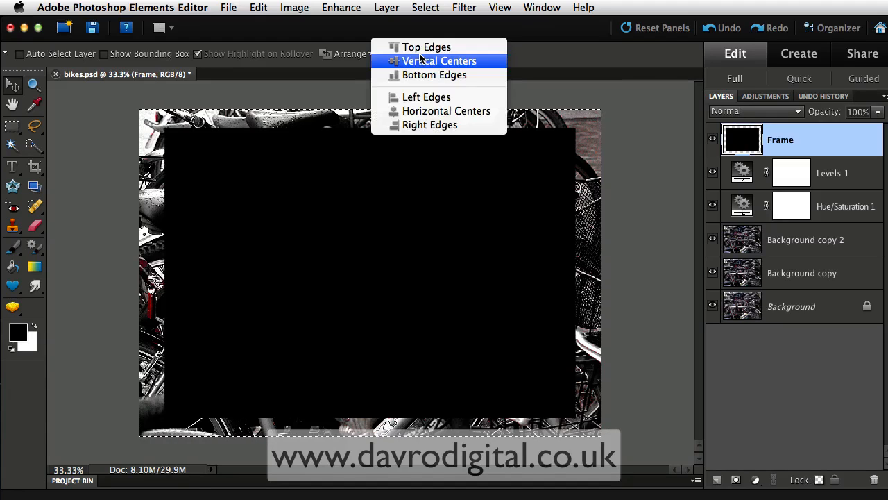
mouse_move(447, 111)
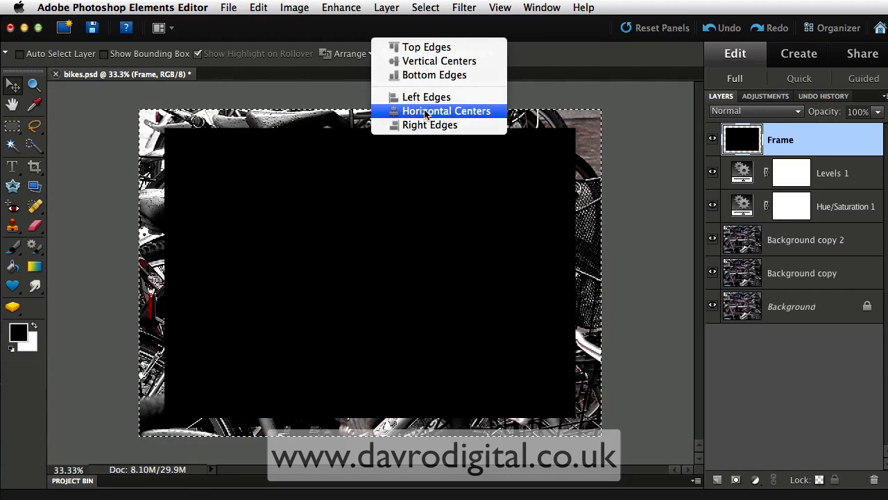
click(447, 111)
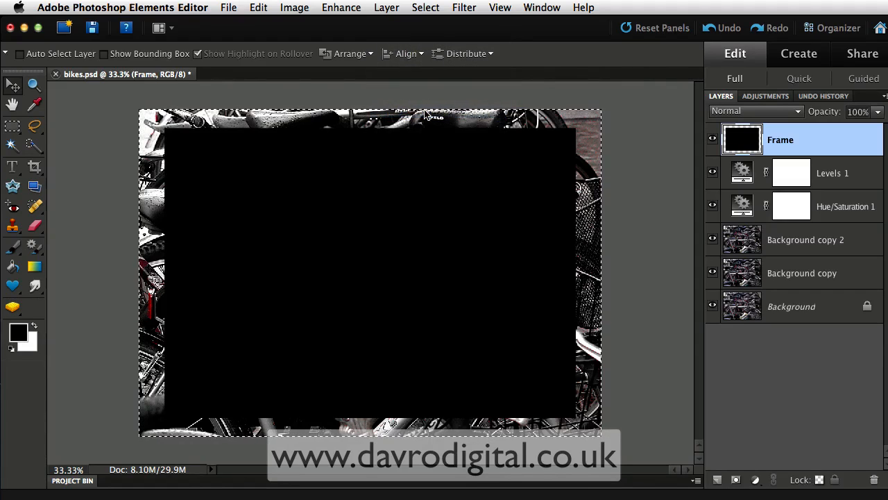
key(cmd+d)
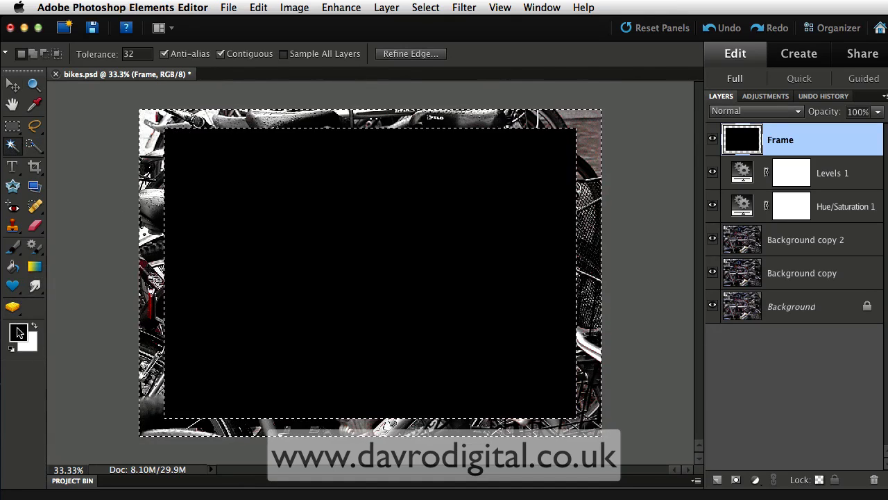
Set the foreground colour to light gray #adacac for filling the border.
click(19, 333)
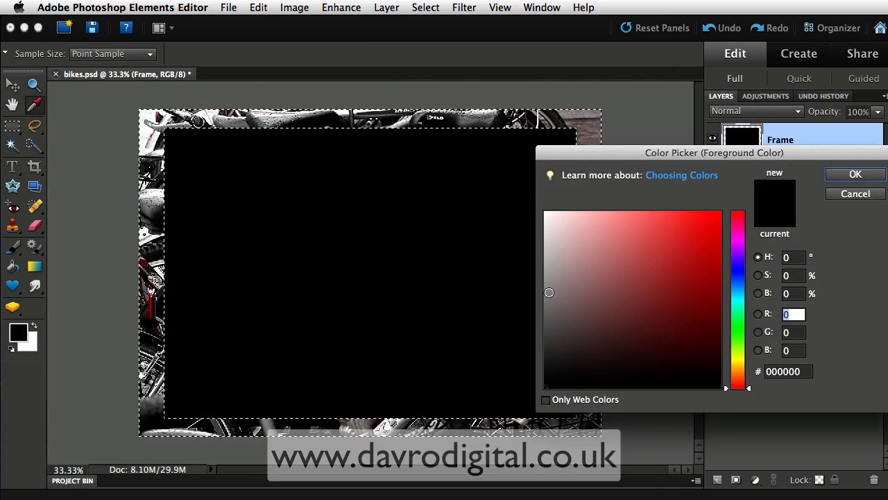
click(544, 281)
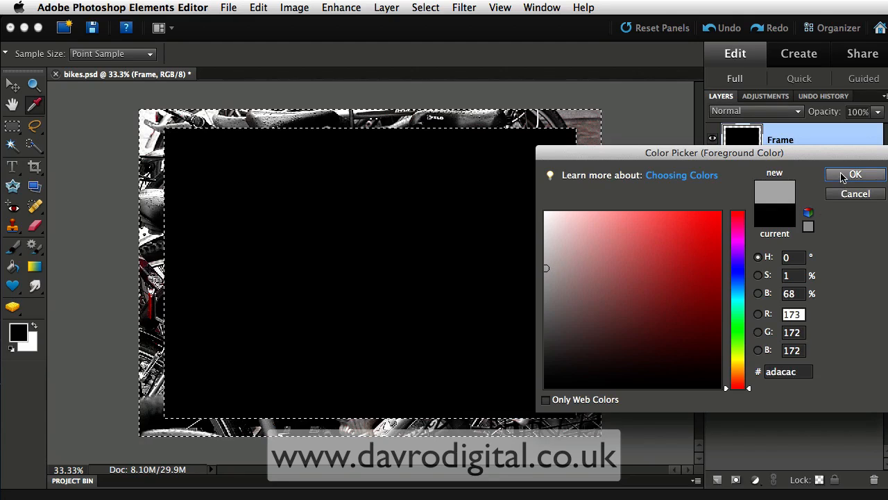
click(855, 175)
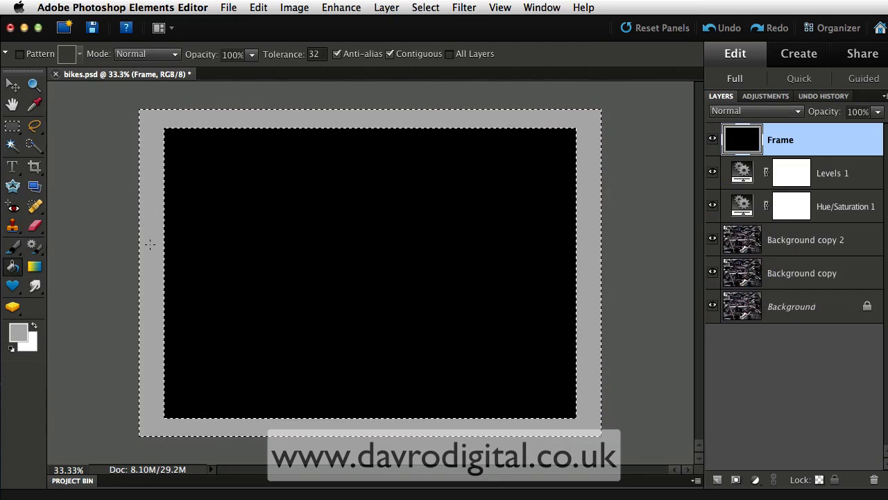
mouse_move(373, 67)
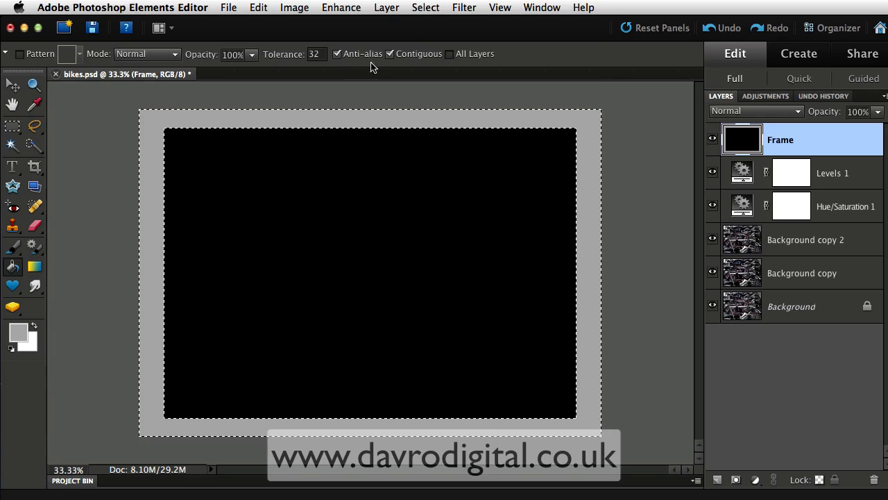
Apply Add Noise to the gray border: Gaussian, monochromatic, amount about 9.75%.
click(463, 8)
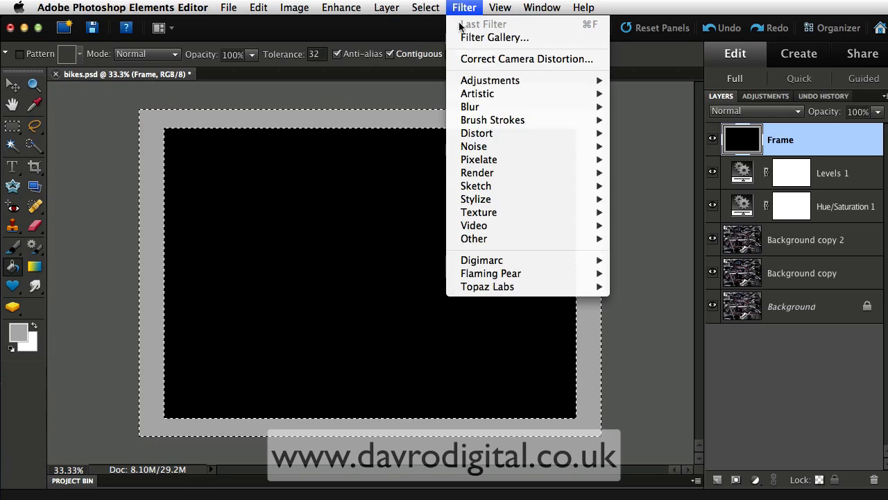
mouse_move(474, 147)
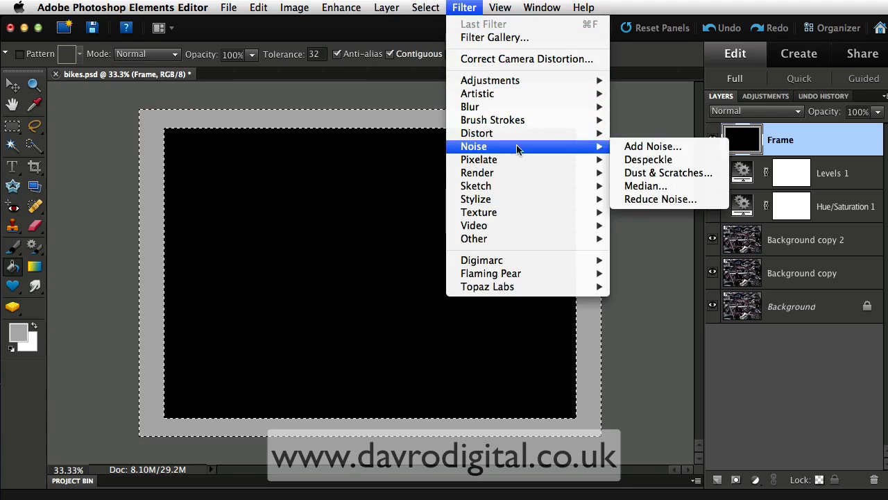
click(652, 146)
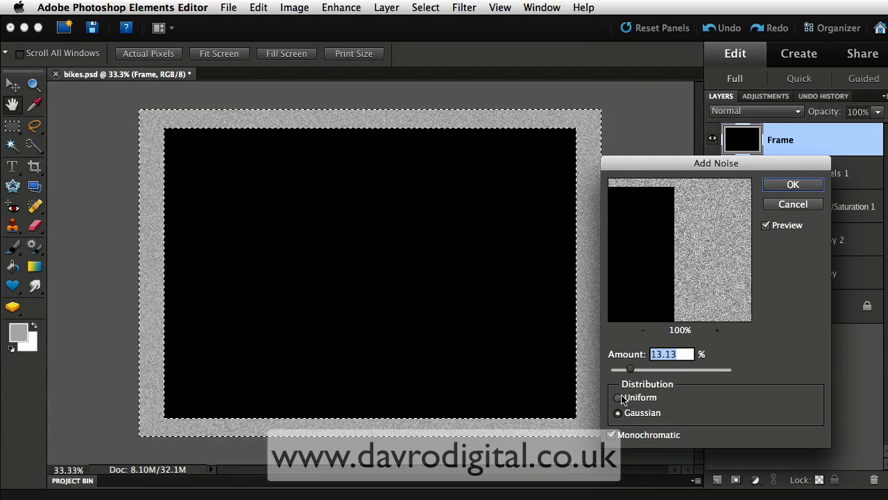
click(617, 397)
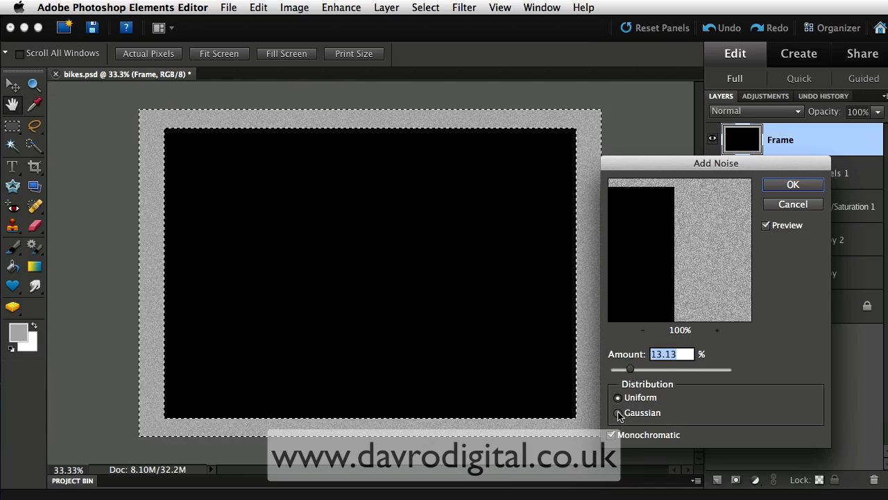
click(617, 412)
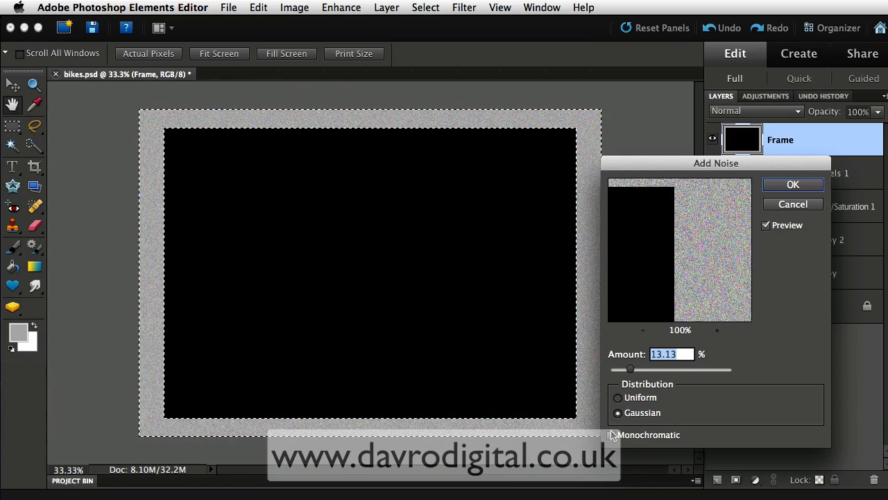
click(610, 434)
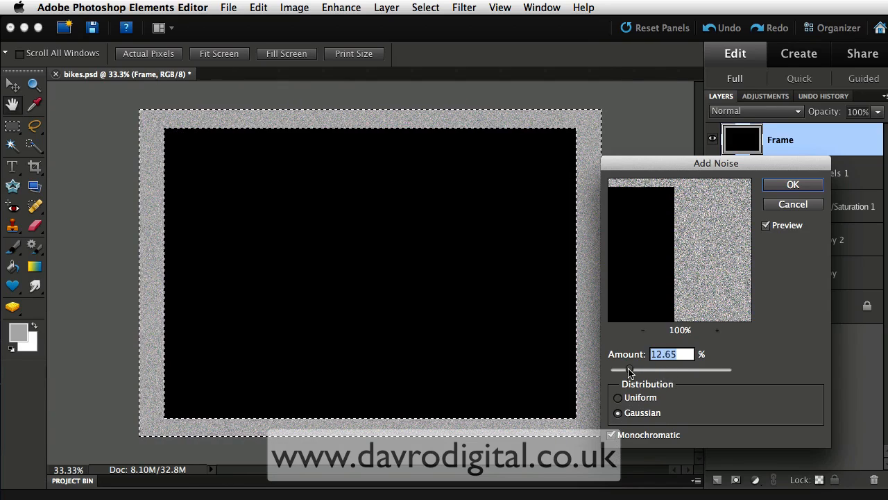
drag(627, 369, 621, 369)
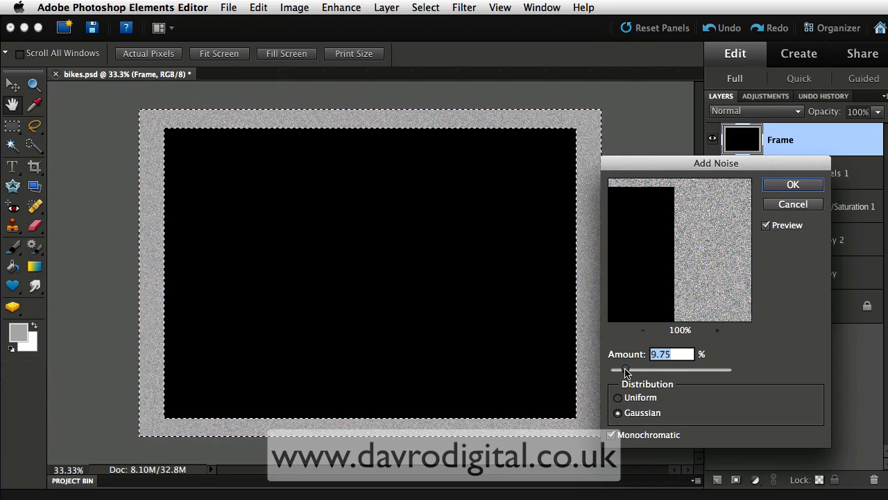
click(792, 184)
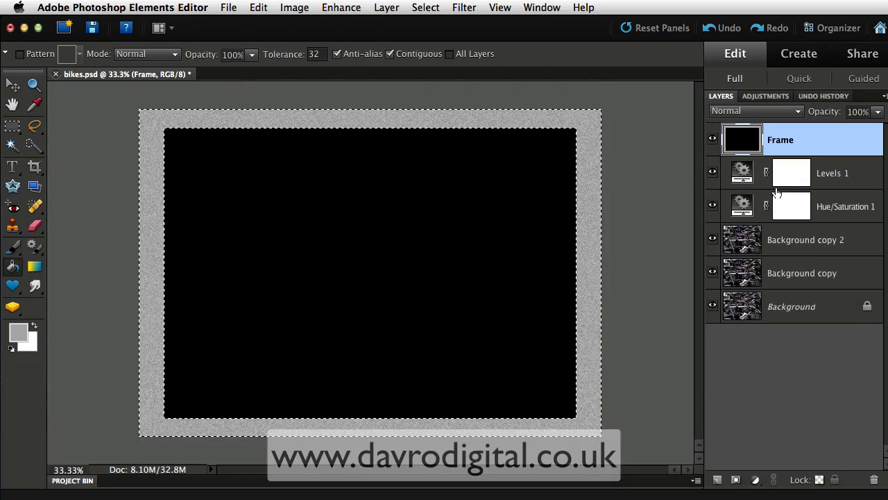
Apply a horizontal Motion Blur with distance 10 px to the noisy border.
click(463, 9)
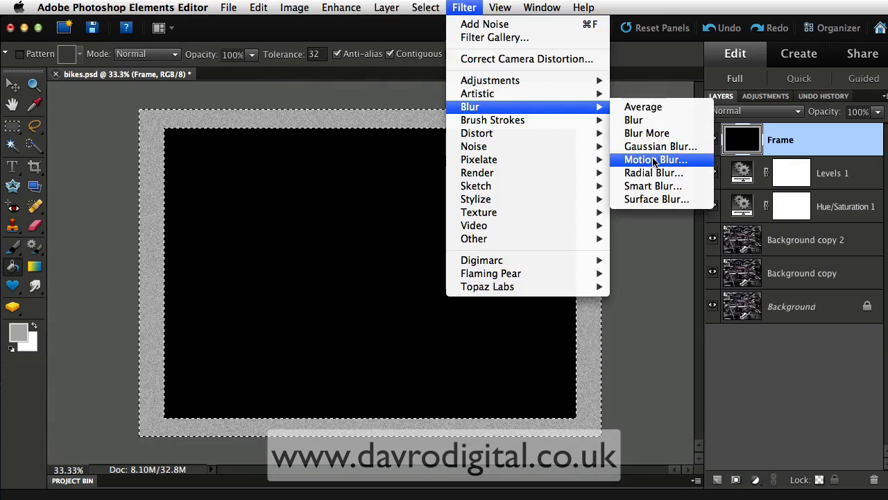
click(655, 159)
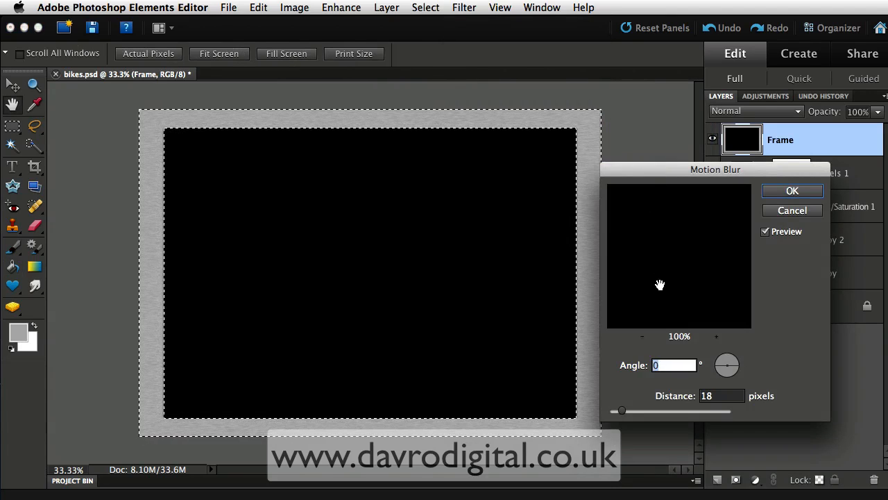
mouse_move(635, 211)
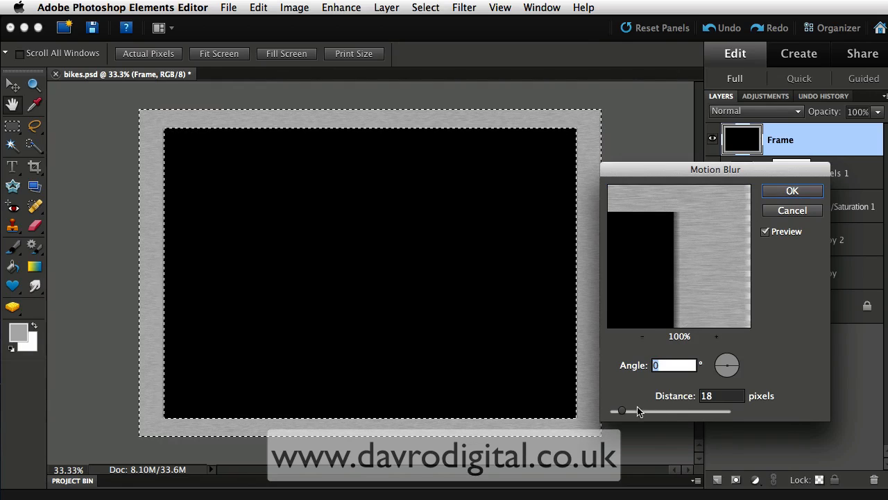
drag(621, 411, 623, 410)
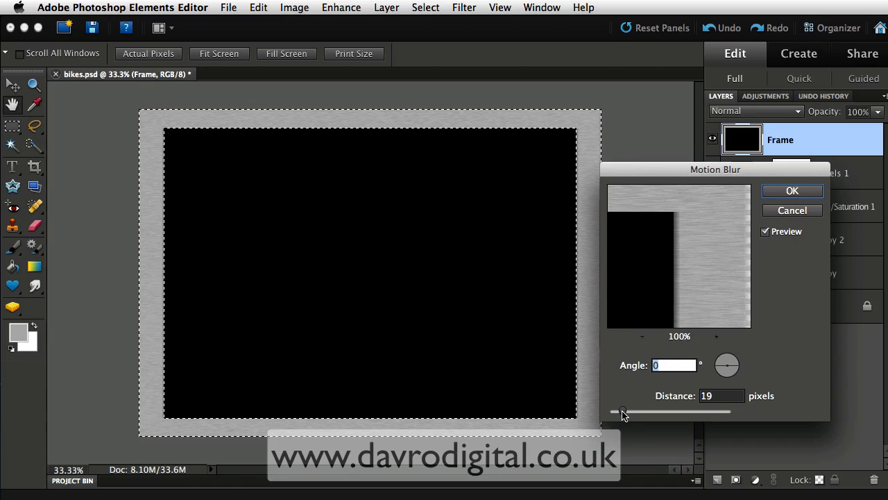
drag(624, 411, 622, 411)
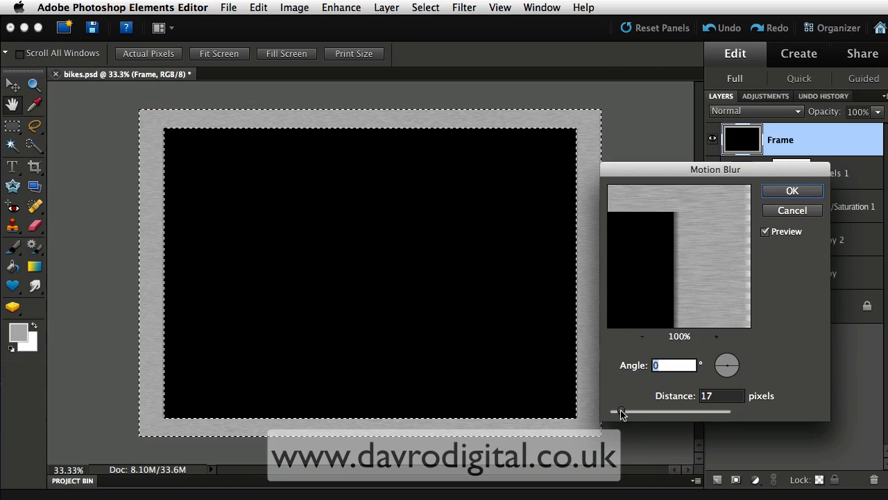
drag(639, 410, 622, 410)
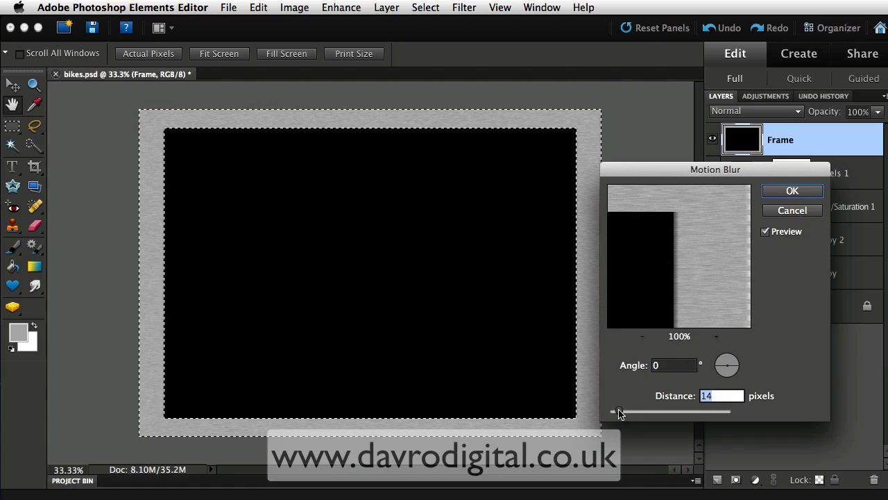
drag(618, 410, 613, 410)
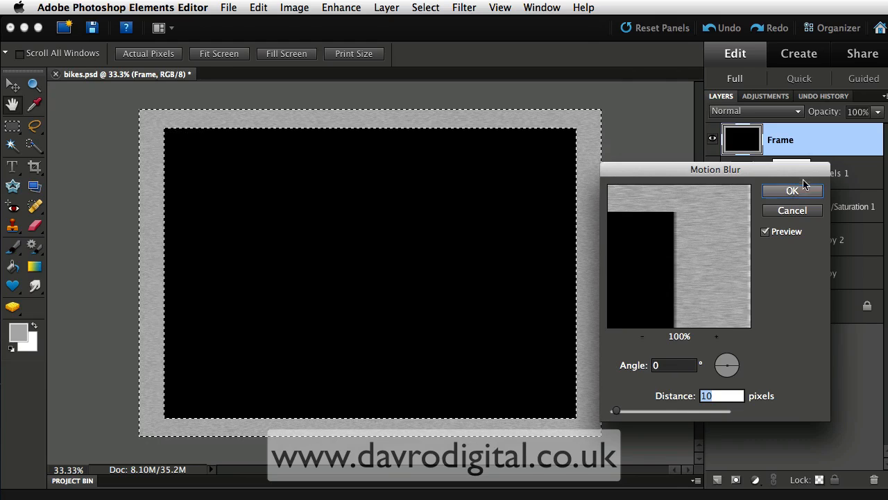
click(793, 191)
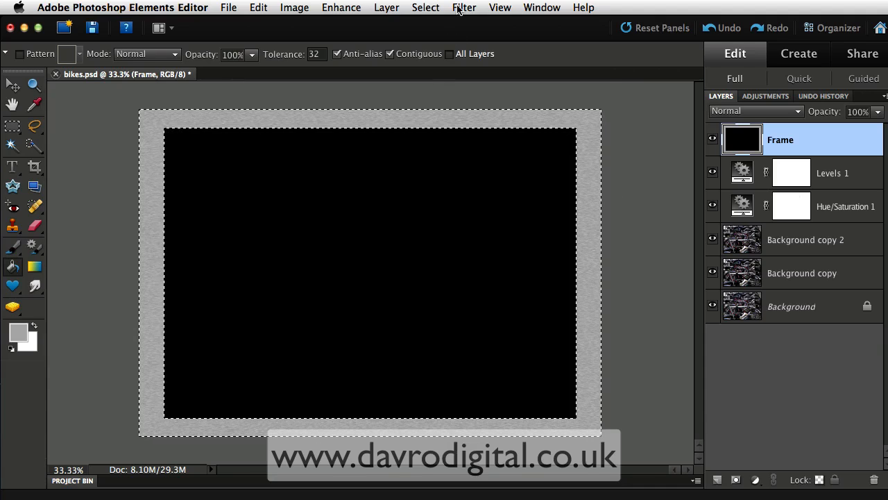
Bring up the Filter > Distort > Glass settings for the border.
click(463, 8)
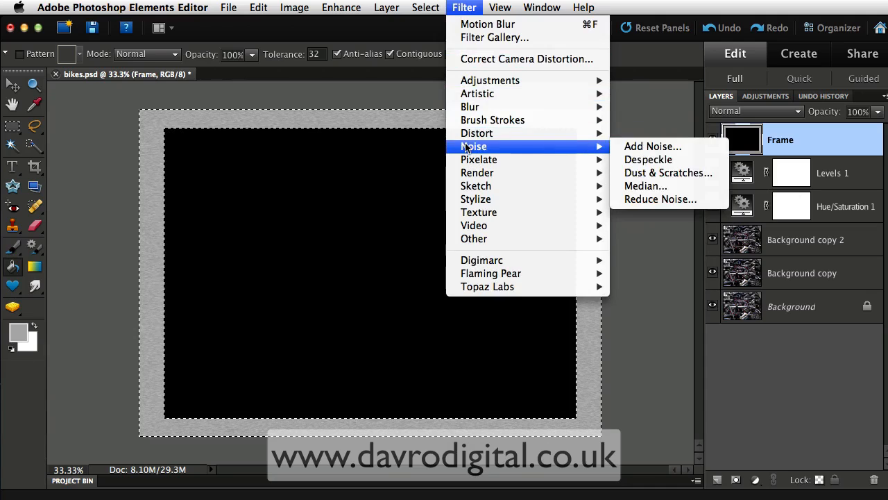
mouse_move(477, 133)
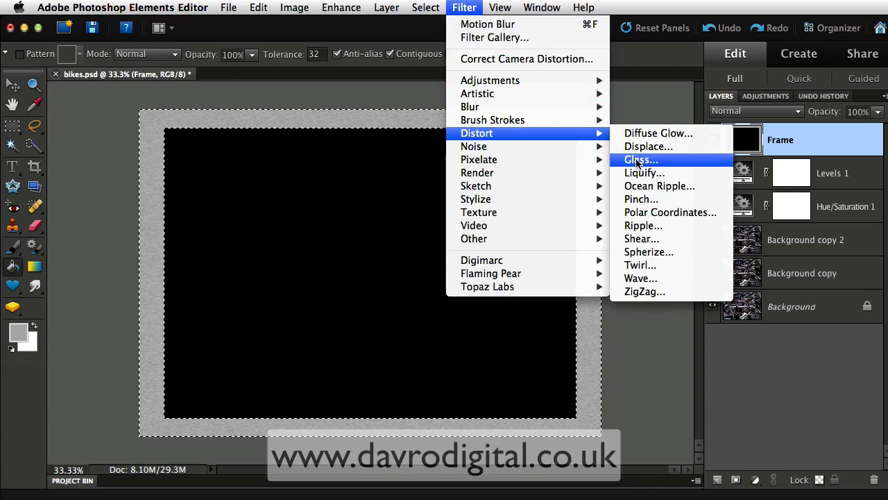
click(640, 159)
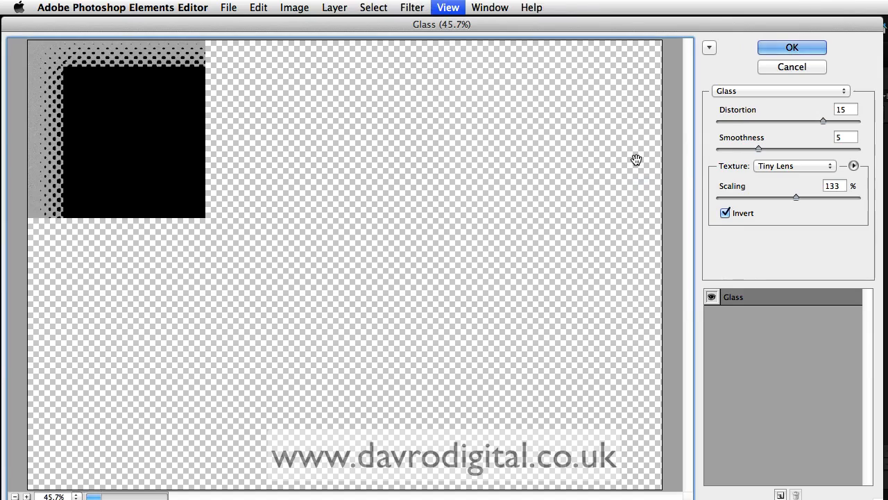
Try the Blocks glass texture at distortion 15 with raised smoothness and ~138% scaling.
click(794, 165)
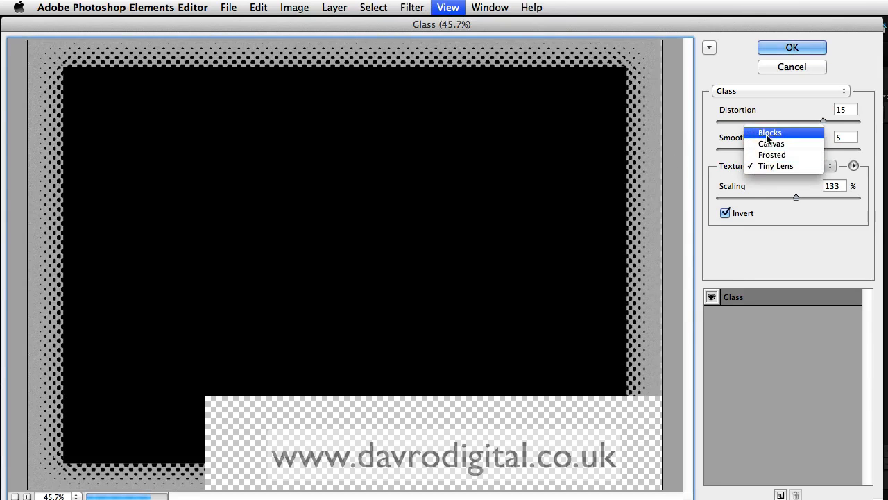
click(768, 133)
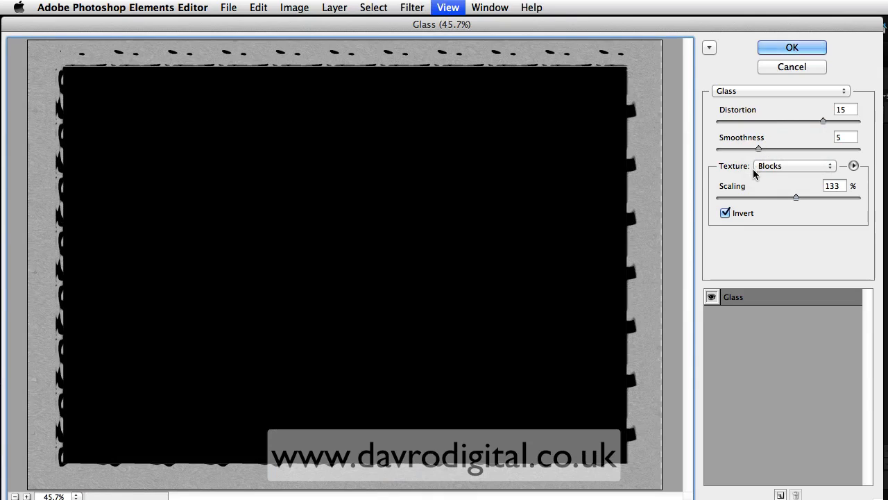
drag(824, 121, 813, 121)
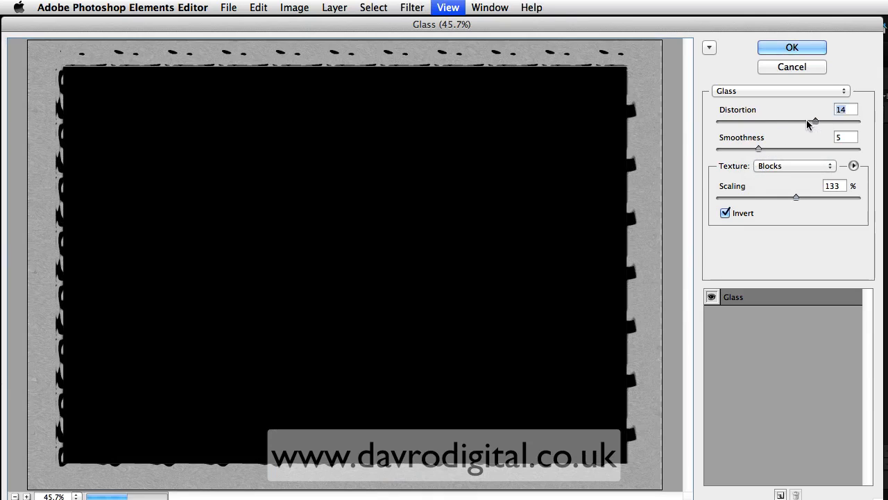
drag(813, 122, 818, 122)
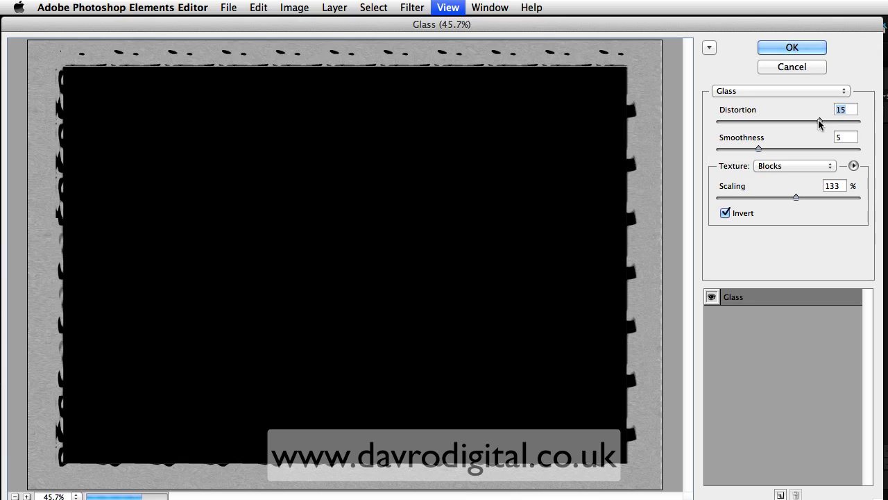
drag(759, 149, 821, 148)
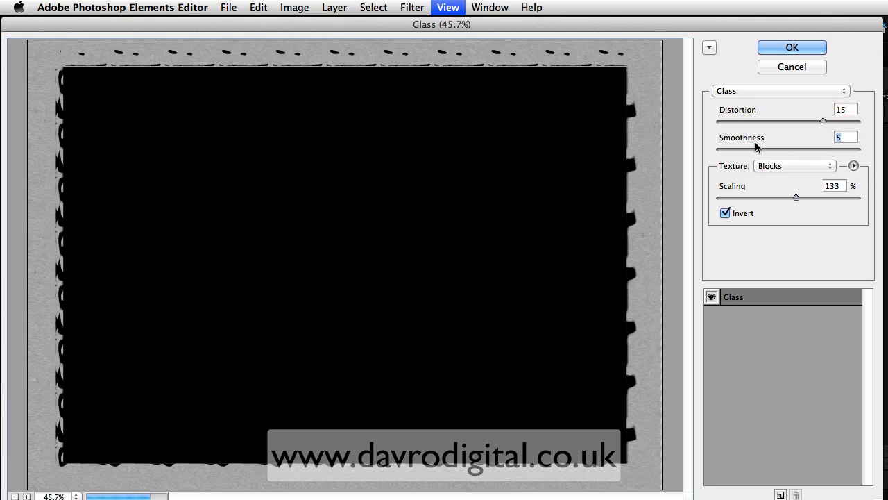
drag(797, 197, 757, 197)
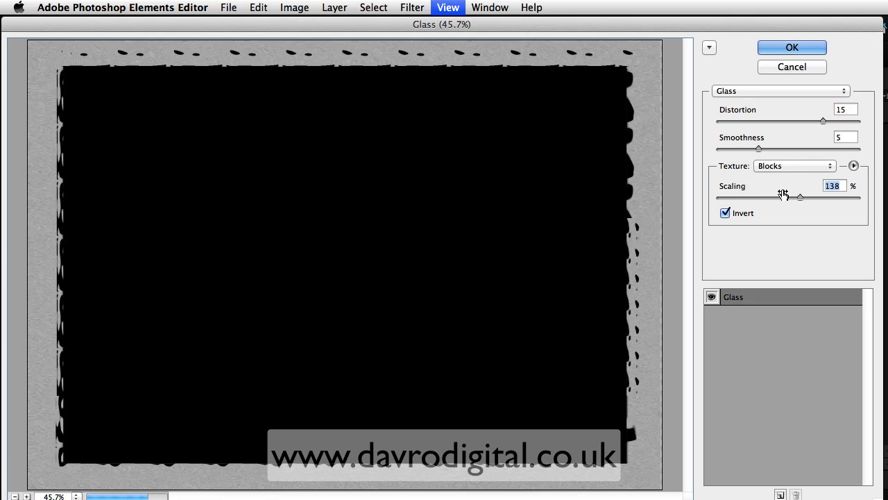
Try Canvas, then Frosted texture with distortion 11 and smoothness 4.
click(794, 165)
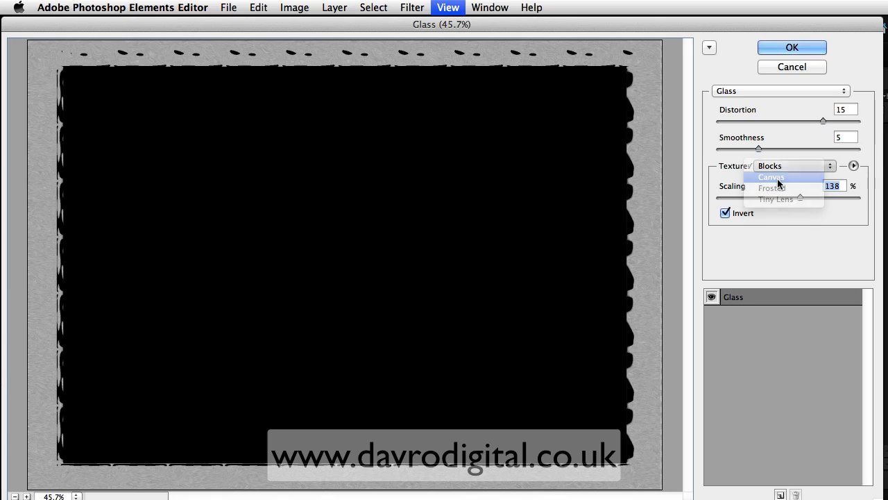
click(770, 178)
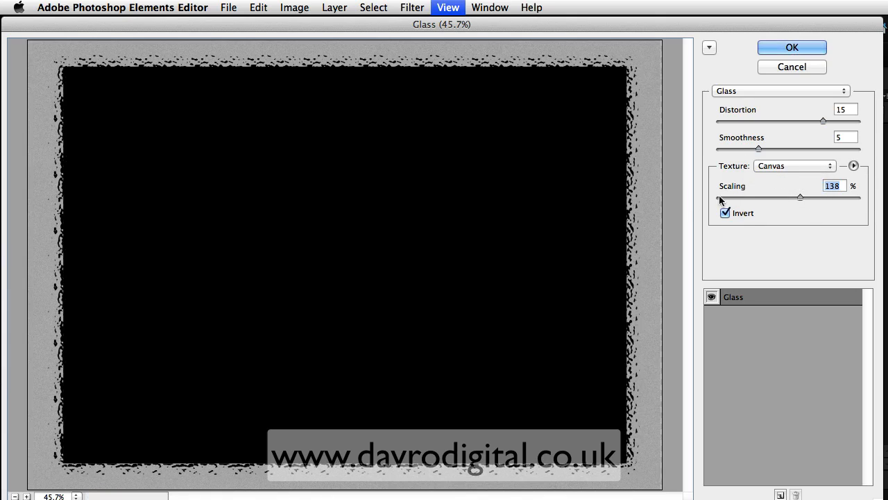
mouse_move(637, 205)
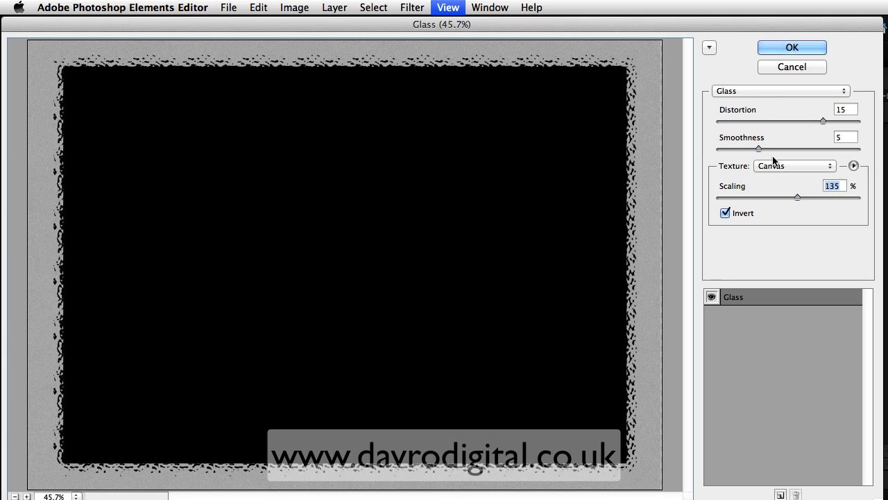
click(793, 165)
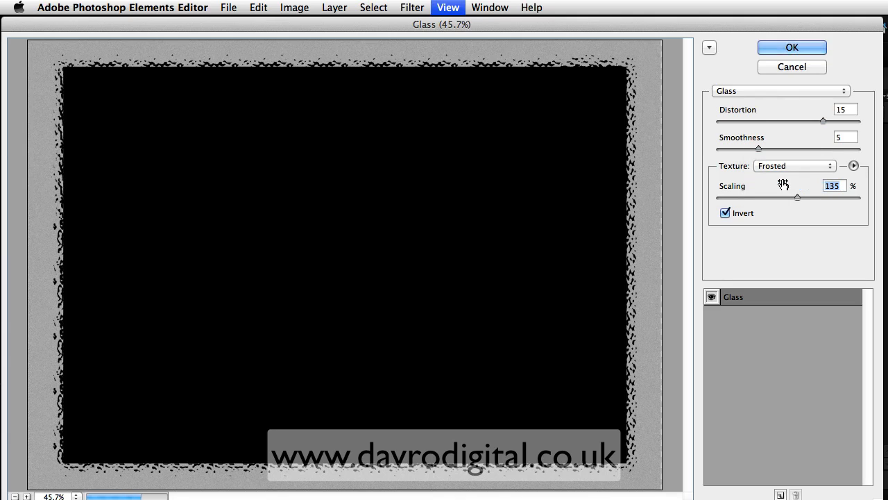
drag(759, 147, 799, 147)
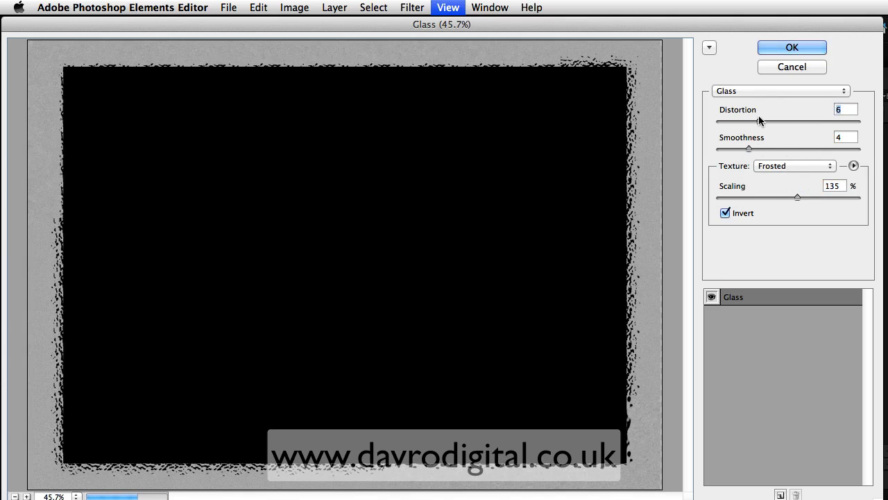
drag(749, 123, 798, 122)
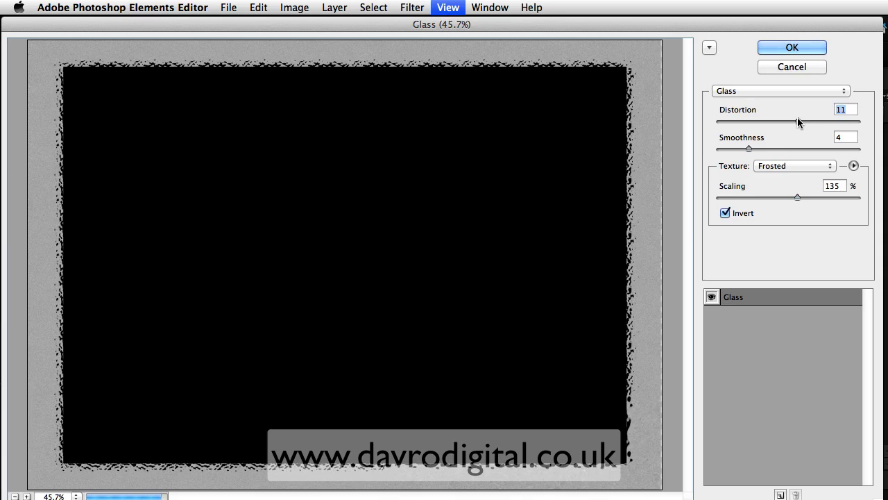
click(794, 165)
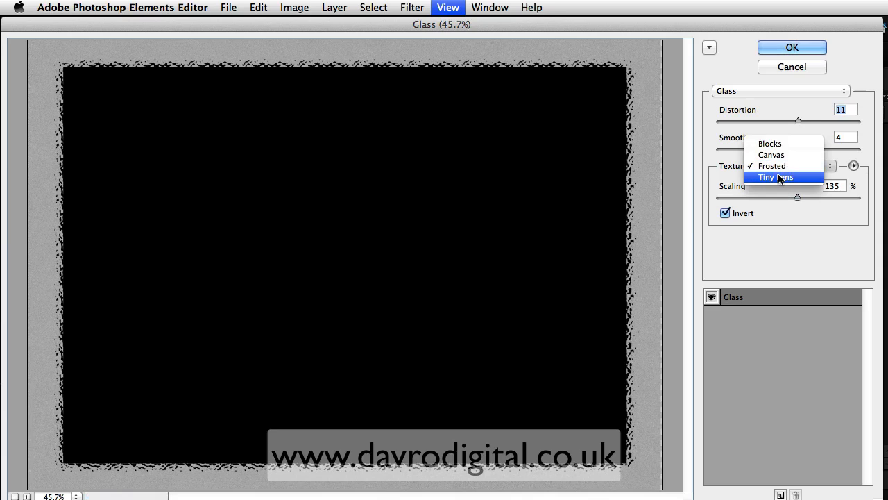
Apply Tiny Lens glass texture with distortion 14, smoothness 5 and scaling 152%.
click(778, 177)
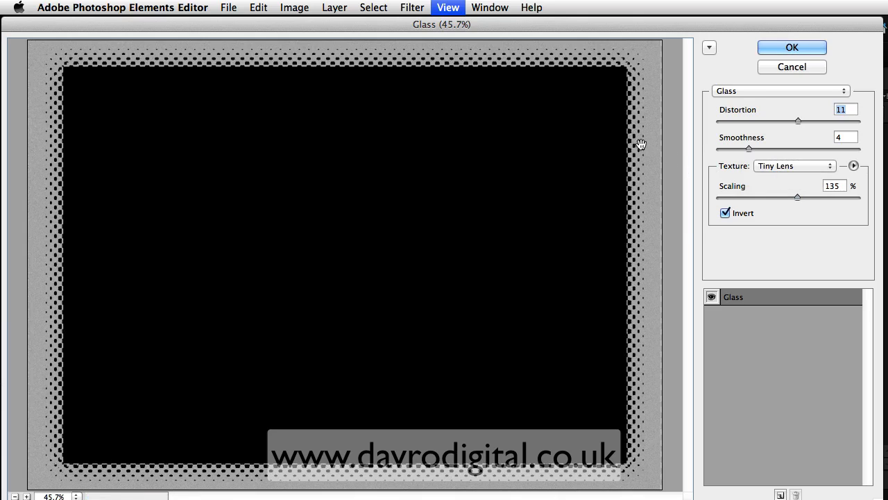
mouse_move(749, 169)
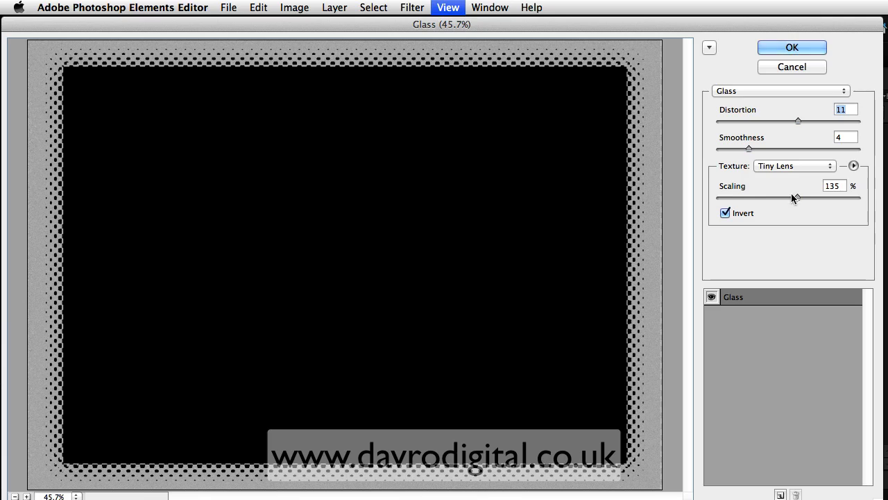
drag(750, 147, 774, 147)
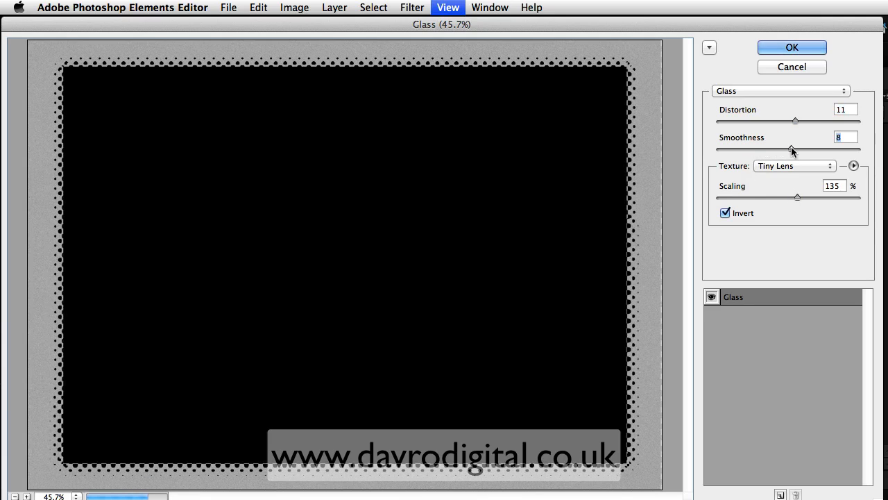
drag(794, 147, 755, 147)
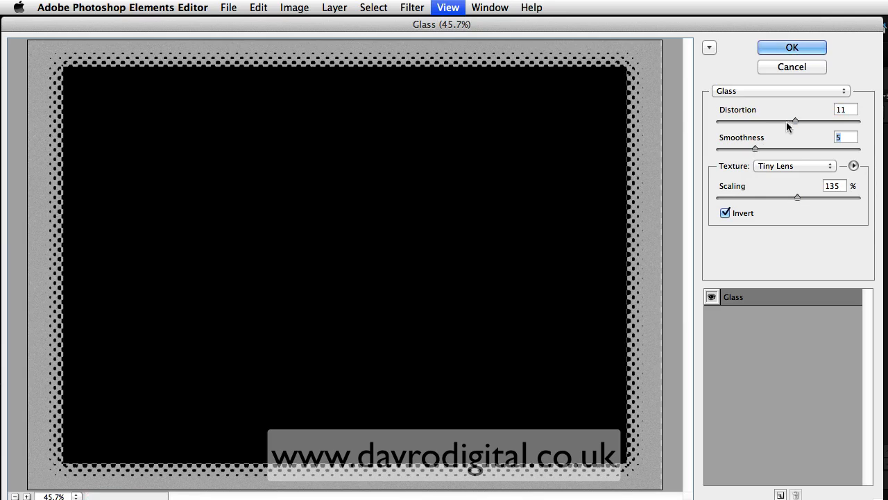
drag(794, 121, 811, 121)
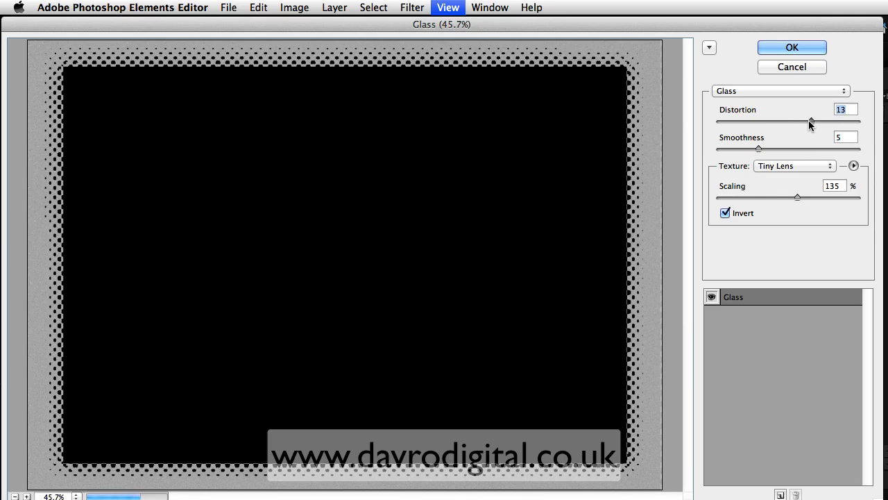
drag(810, 122, 817, 122)
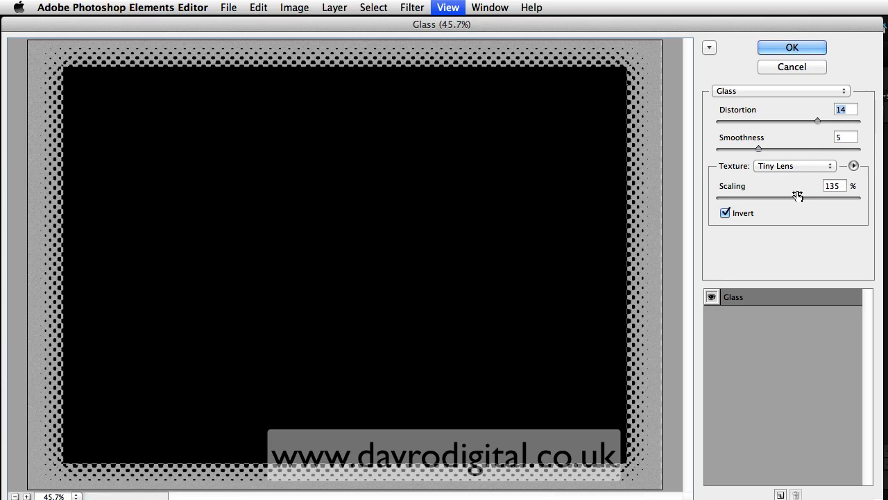
drag(800, 197, 807, 197)
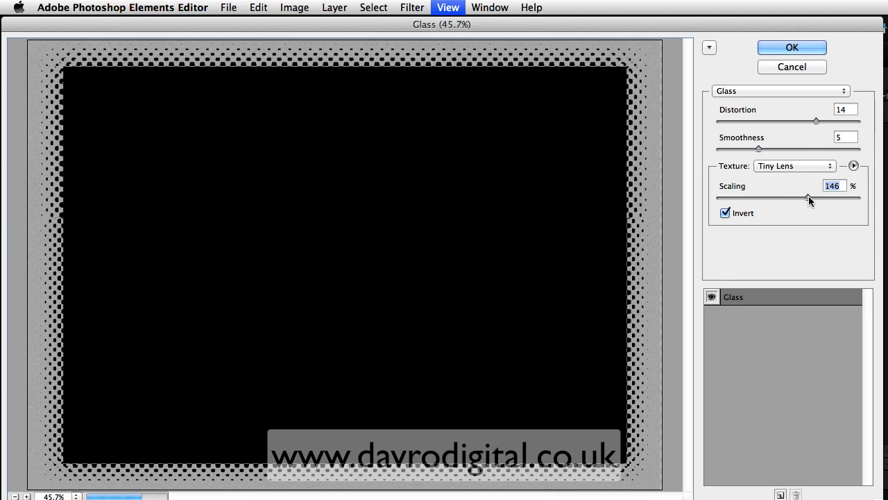
drag(808, 197, 815, 197)
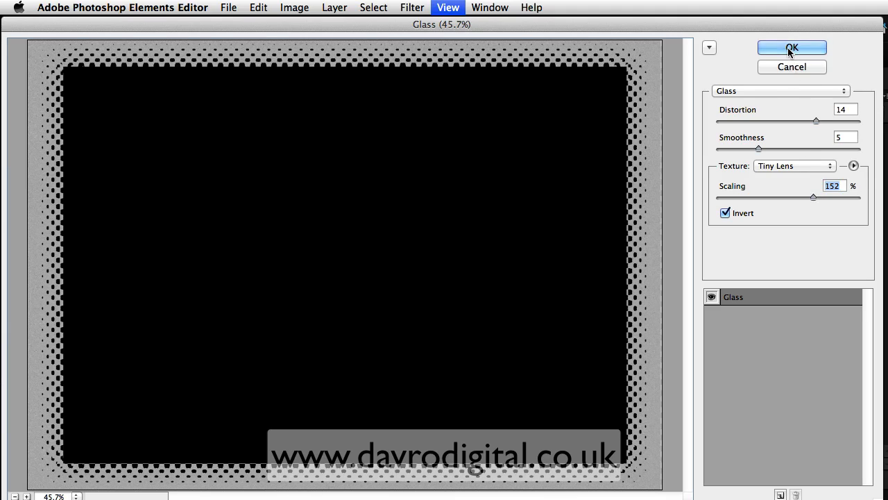
click(791, 47)
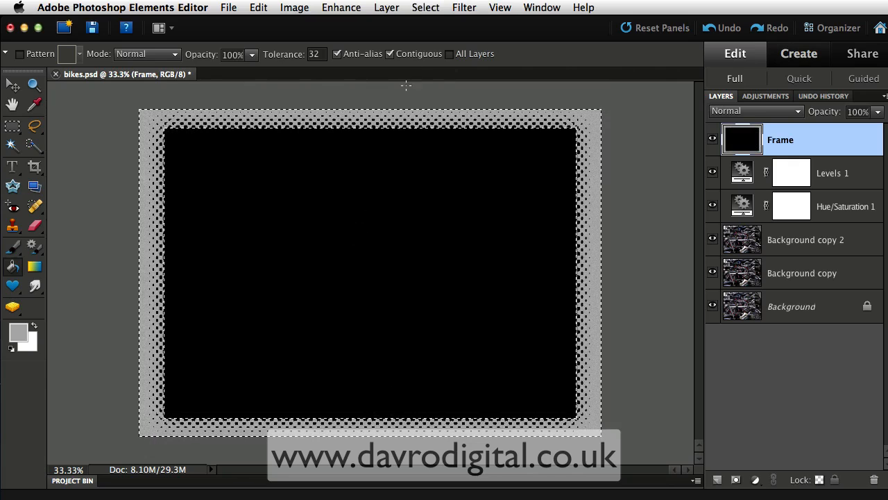
Invert the selection, add a new empty layer, and bring up Stroke (Outline) Selection at 8 px inside.
click(424, 8)
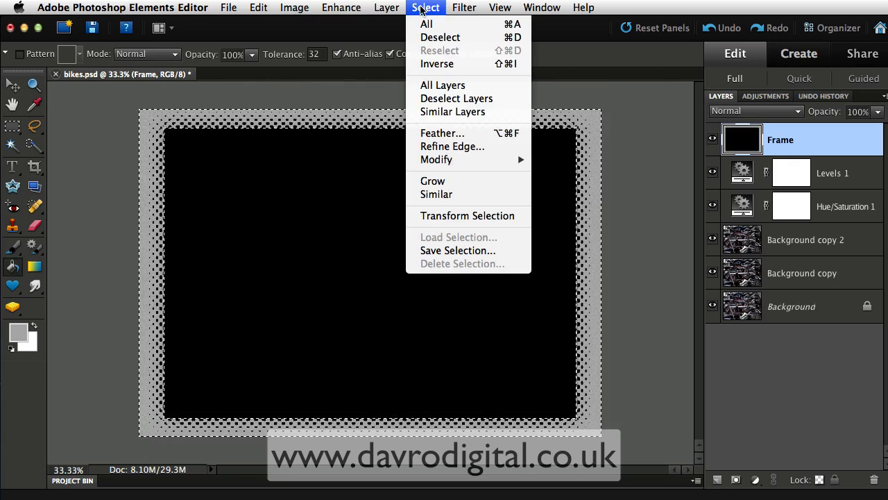
mouse_move(437, 64)
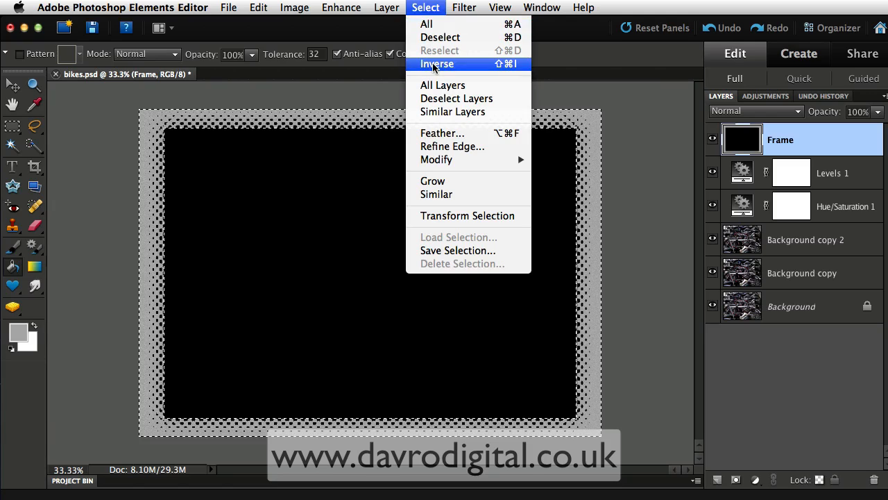
click(438, 63)
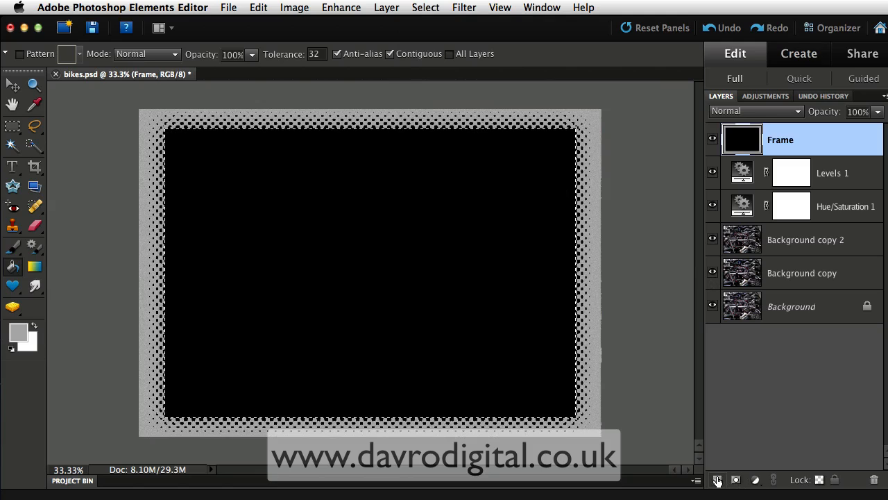
click(719, 481)
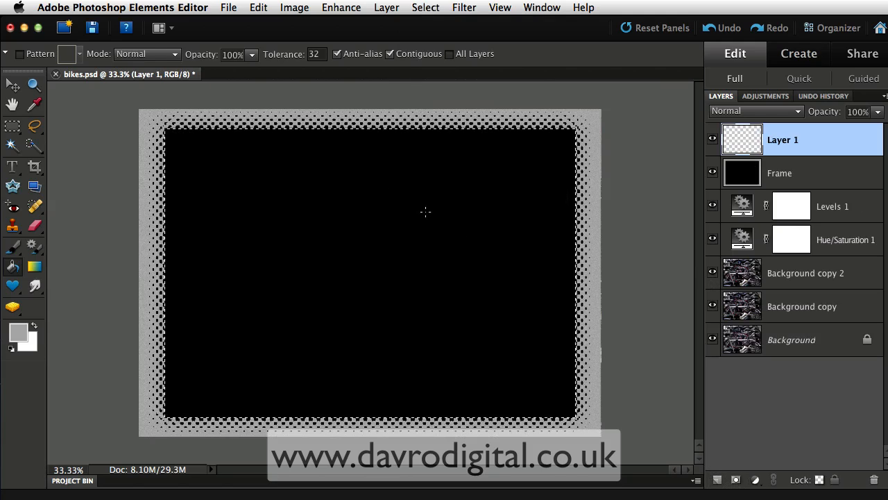
click(258, 8)
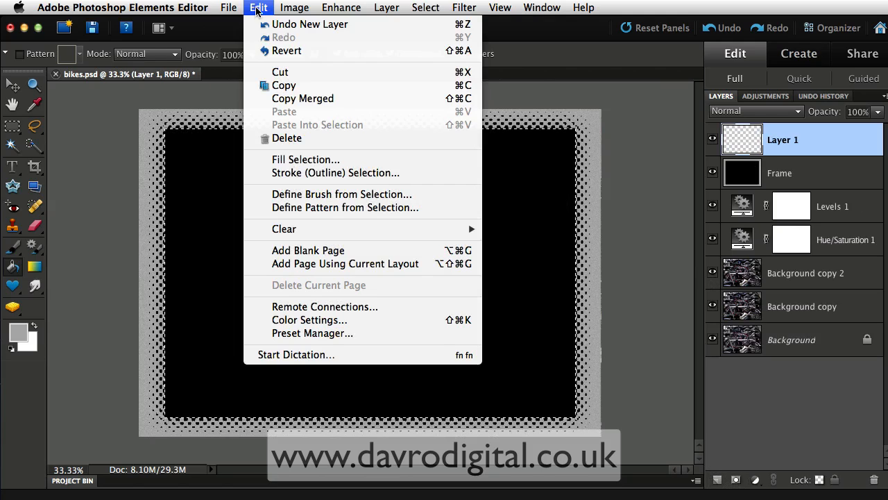
mouse_move(336, 172)
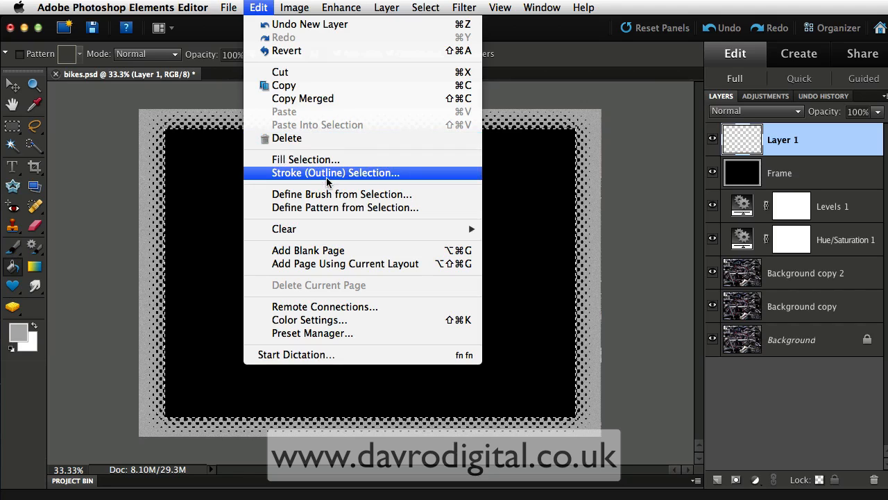
click(336, 172)
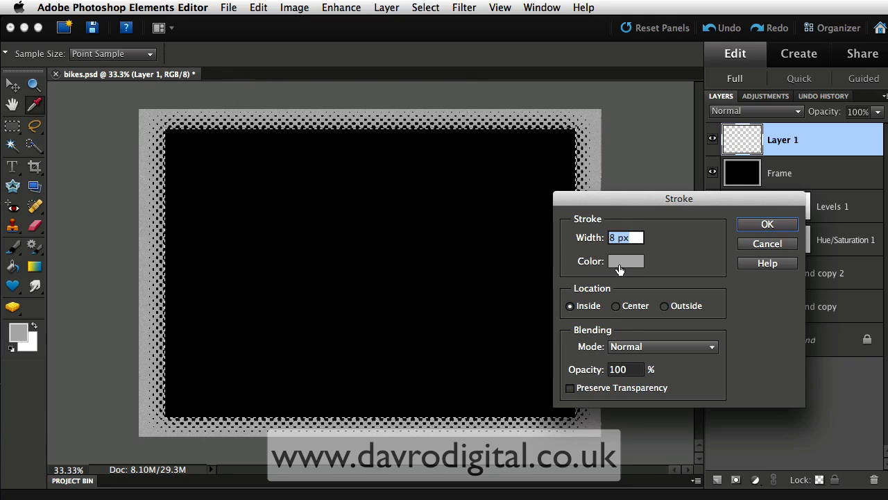
mouse_move(609, 264)
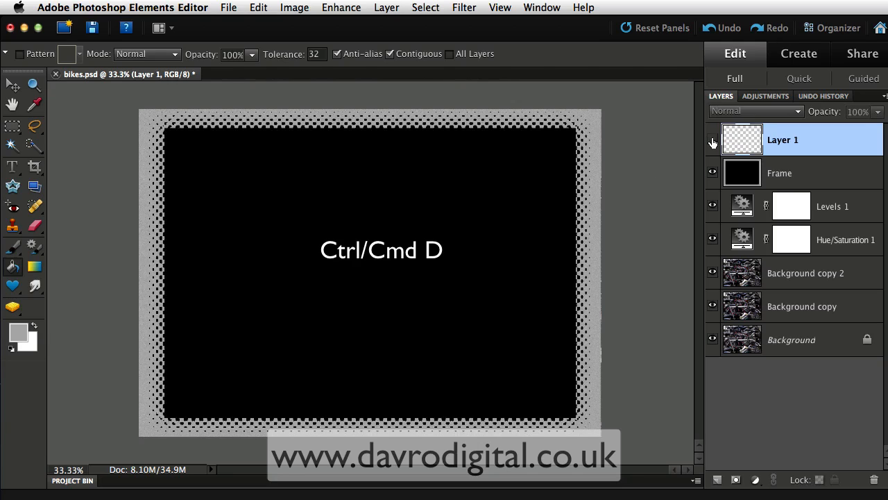
On the Frame layer, select all similar black areas and delete them to reveal the bikes photo.
click(710, 139)
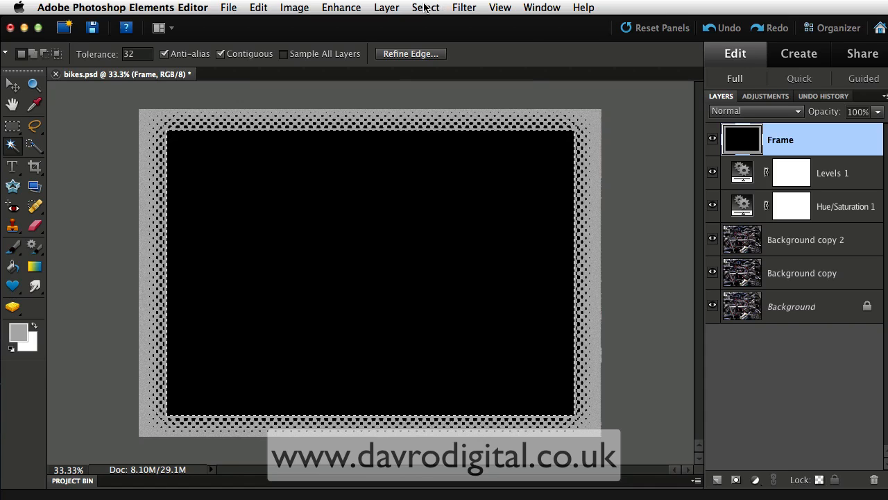
click(425, 9)
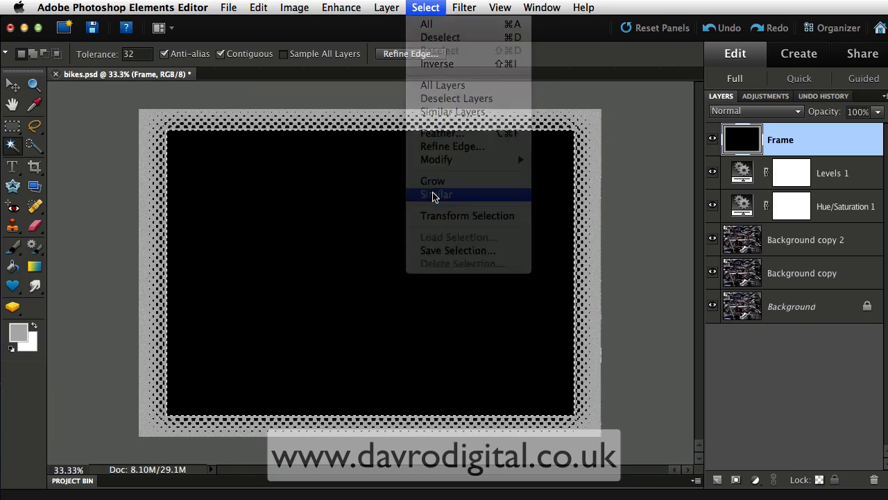
click(435, 194)
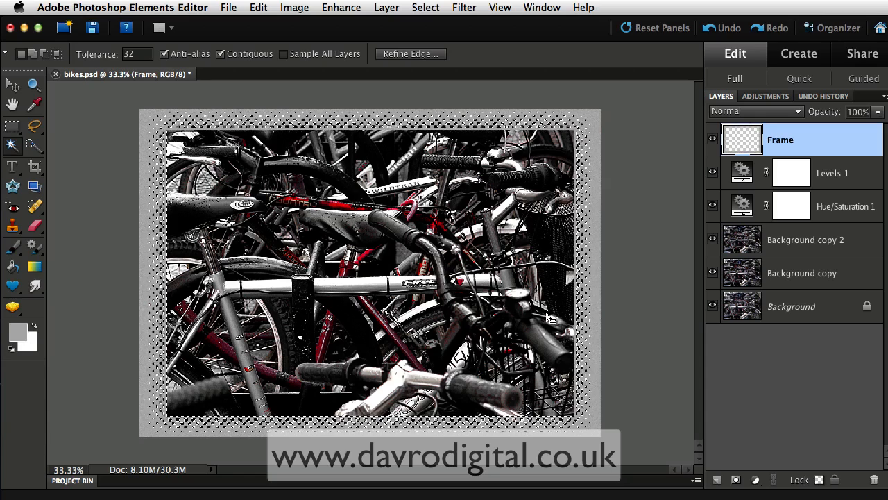
key(cmd+d)
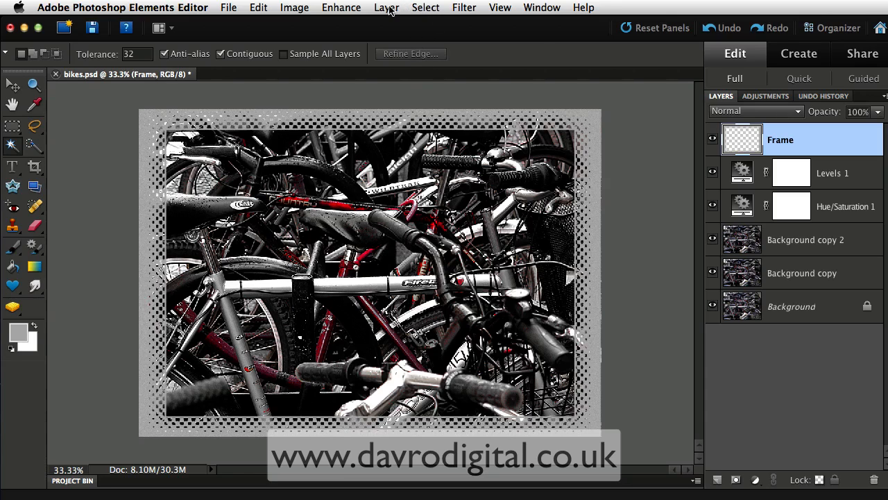
Enable a Drop Shadow layer style on the Frame layer and nudge its Opacity and Size up.
click(385, 8)
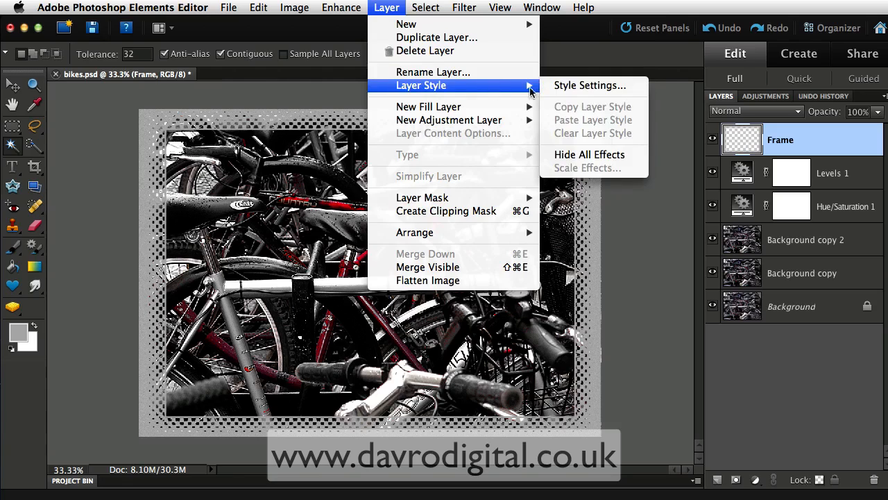
click(589, 86)
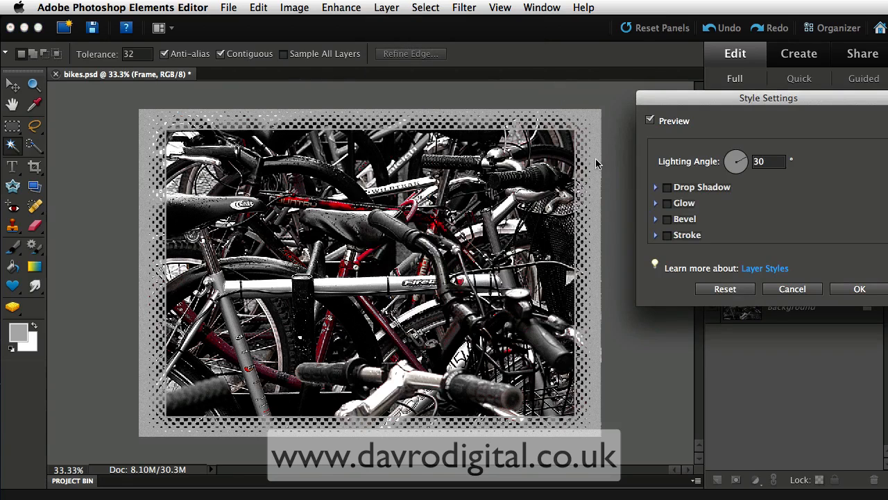
click(666, 186)
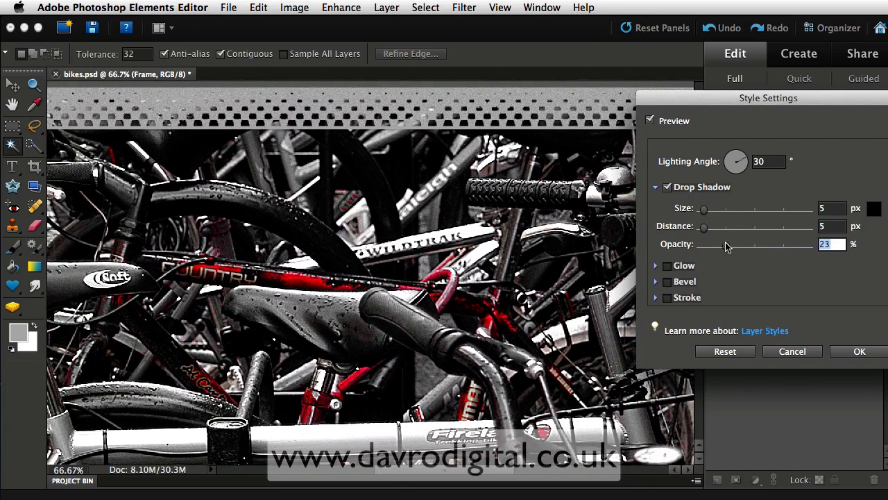
drag(714, 244, 769, 244)
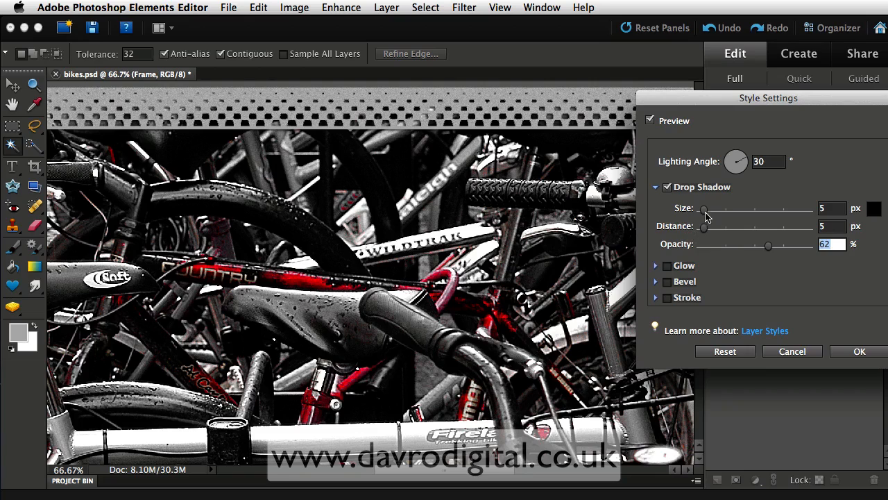
drag(702, 208, 713, 208)
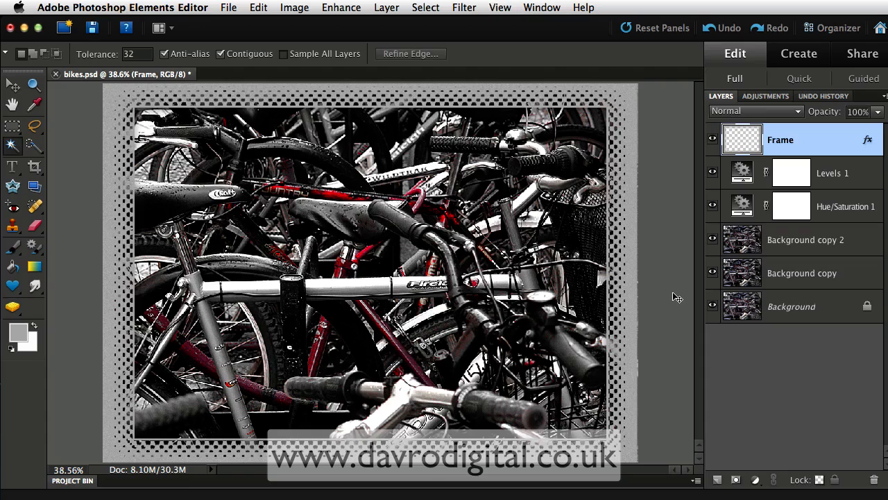
mouse_move(863, 142)
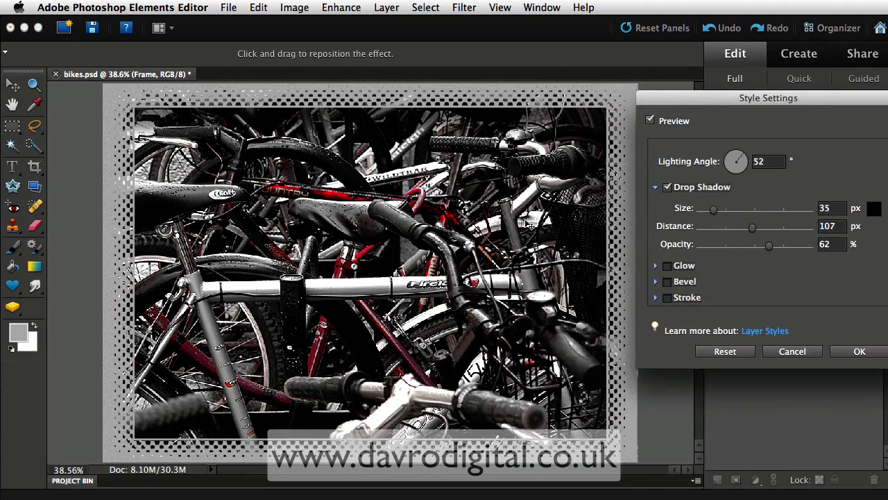
Finalise the shadow at Opacity 84, Size 103, cast a short distance downward at about 107°, and confirm.
drag(743, 154, 738, 169)
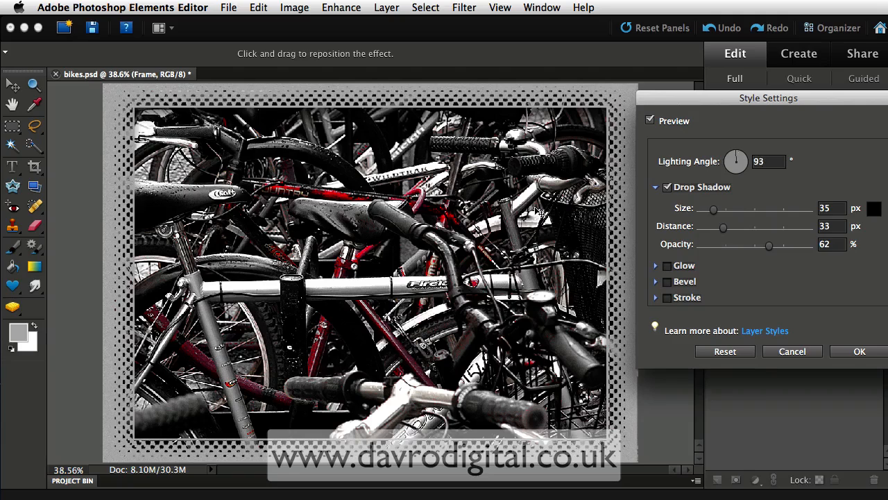
drag(735, 161, 743, 155)
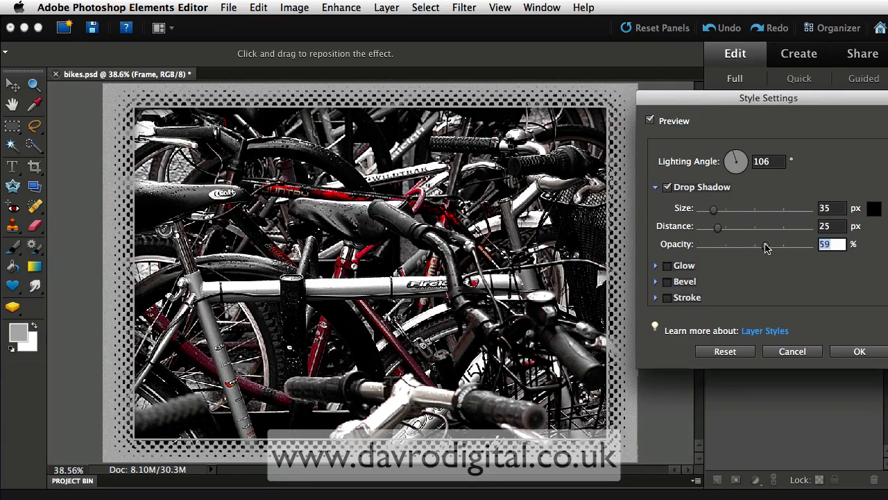
drag(764, 244, 793, 245)
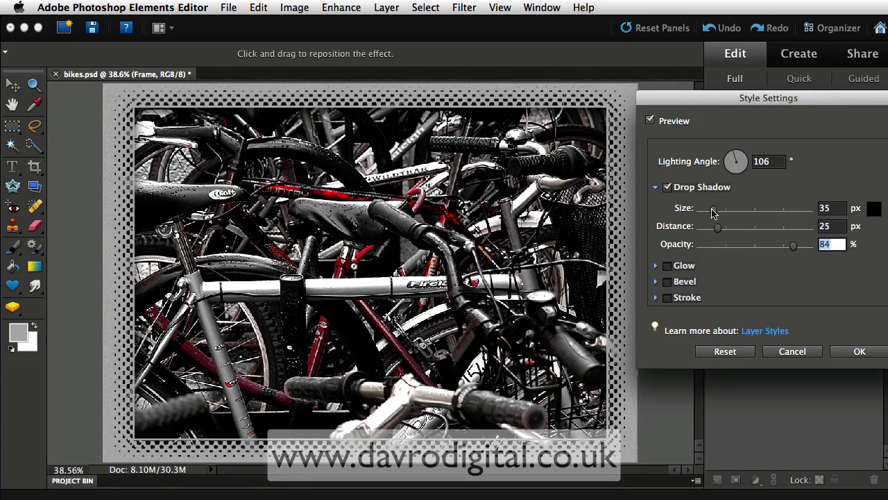
drag(714, 208, 730, 208)
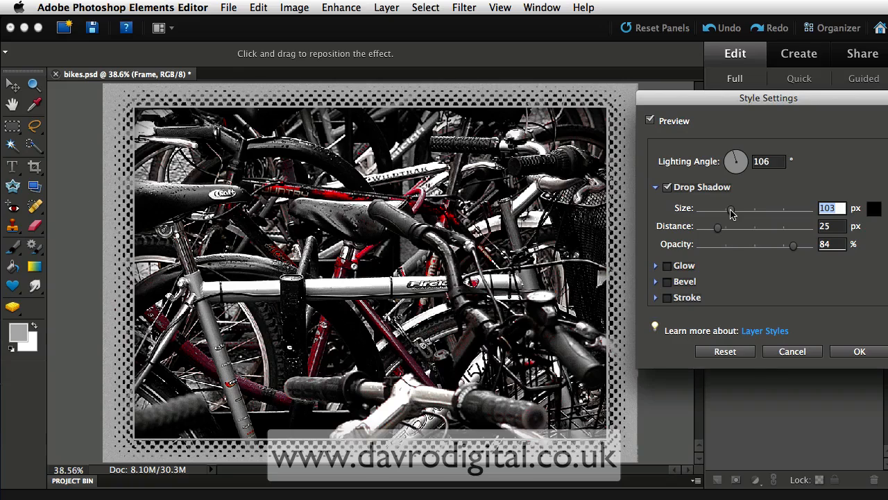
drag(735, 161, 738, 158)
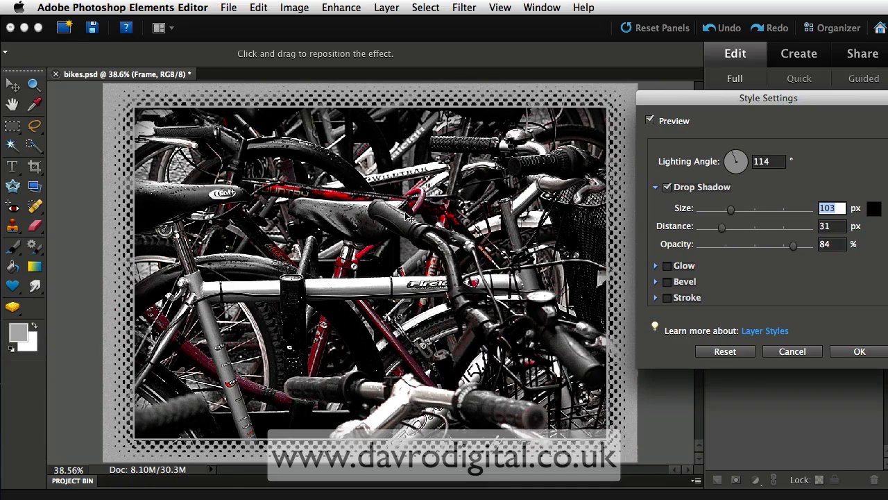
drag(735, 161, 732, 165)
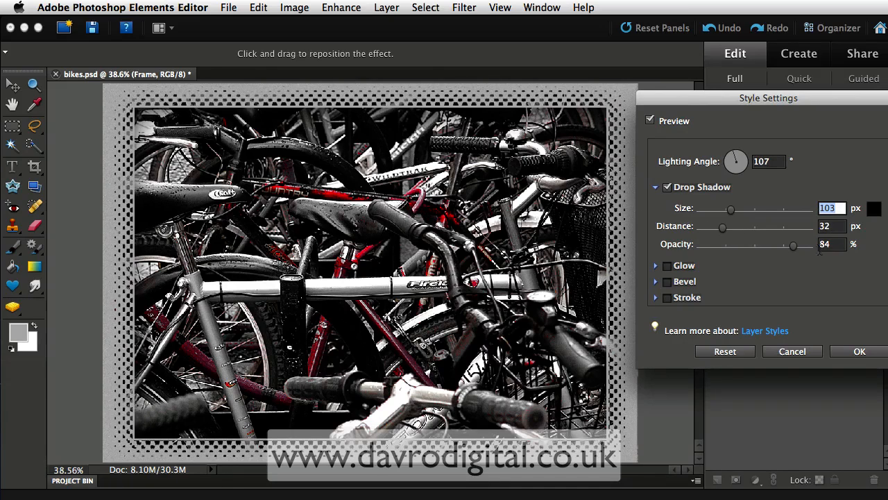
click(859, 351)
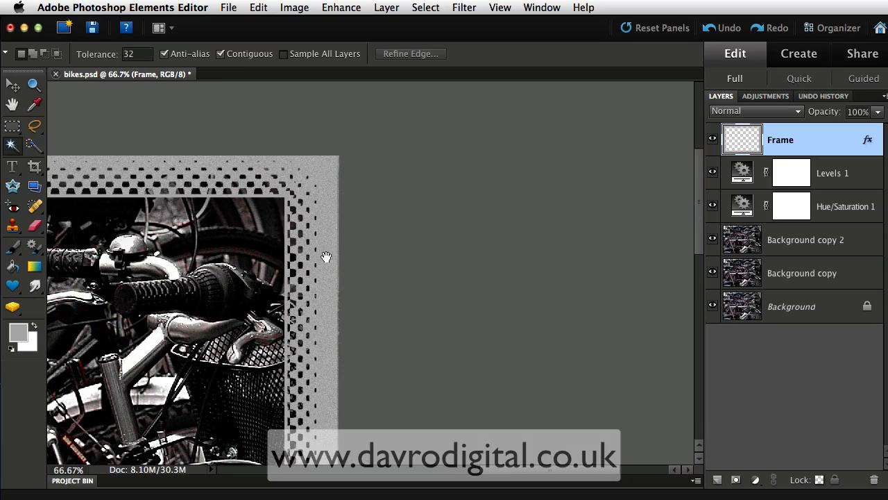
mouse_move(308, 234)
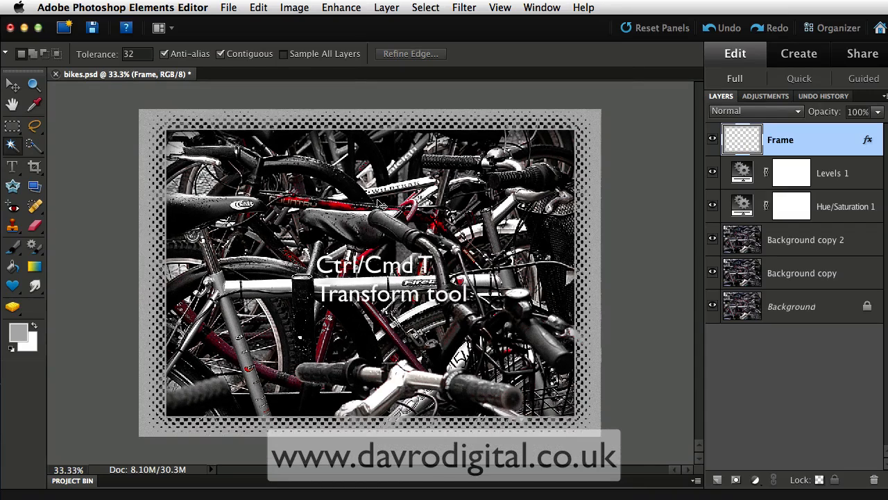
Free-transform the Frame layer, stretching it symmetrically from both sides to about 113% width.
key(cmd+t)
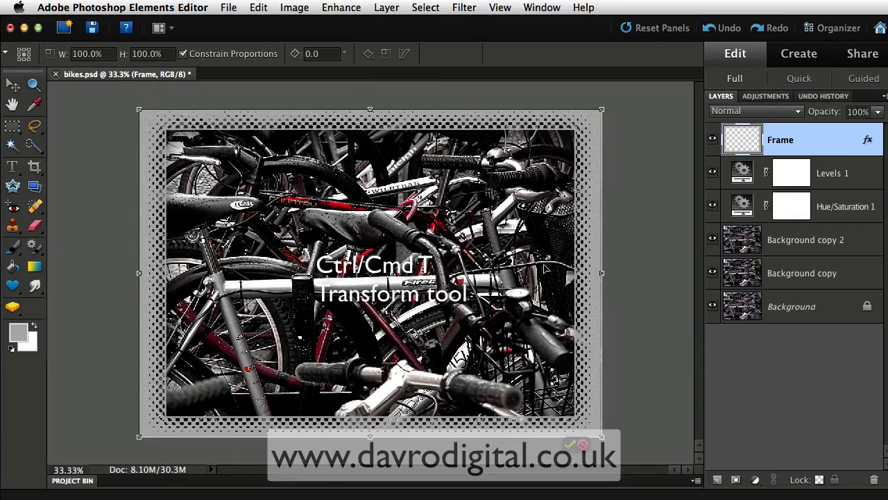
mouse_move(603, 272)
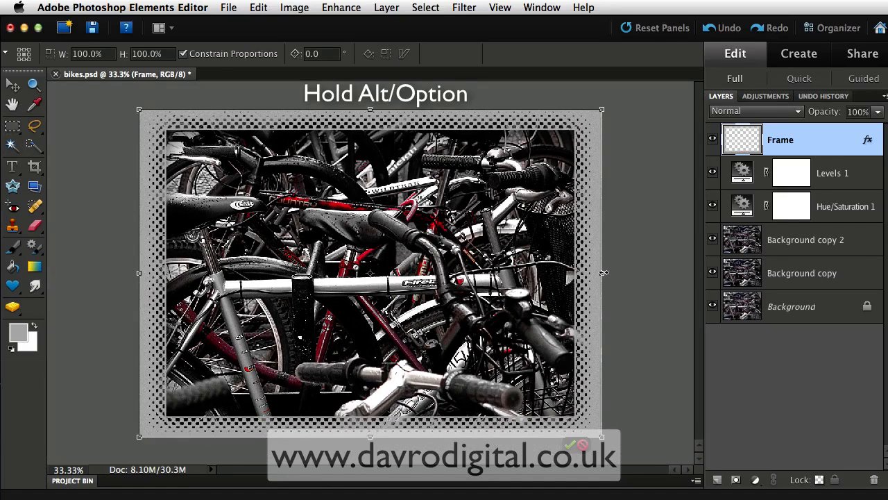
drag(604, 272, 609, 272)
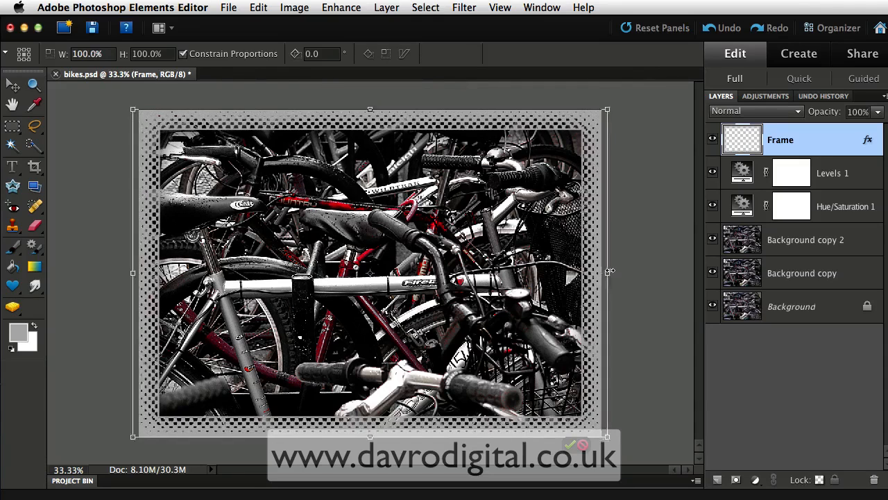
drag(607, 271, 613, 271)
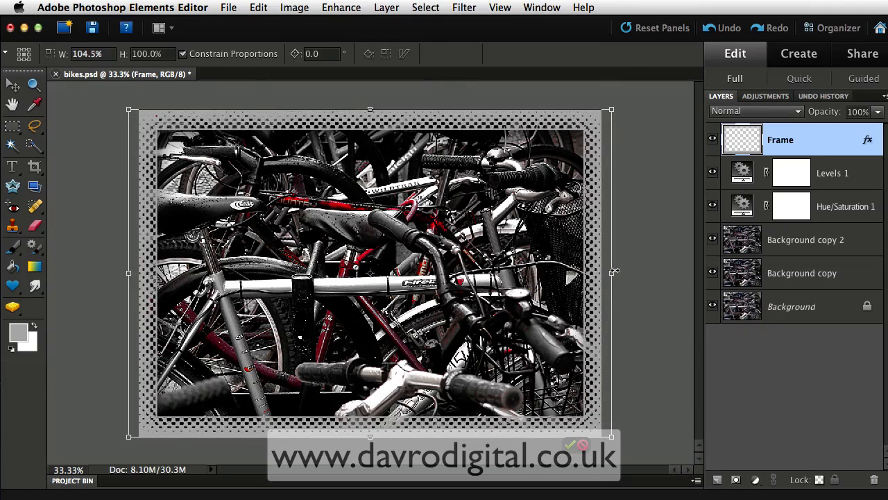
drag(610, 272, 617, 272)
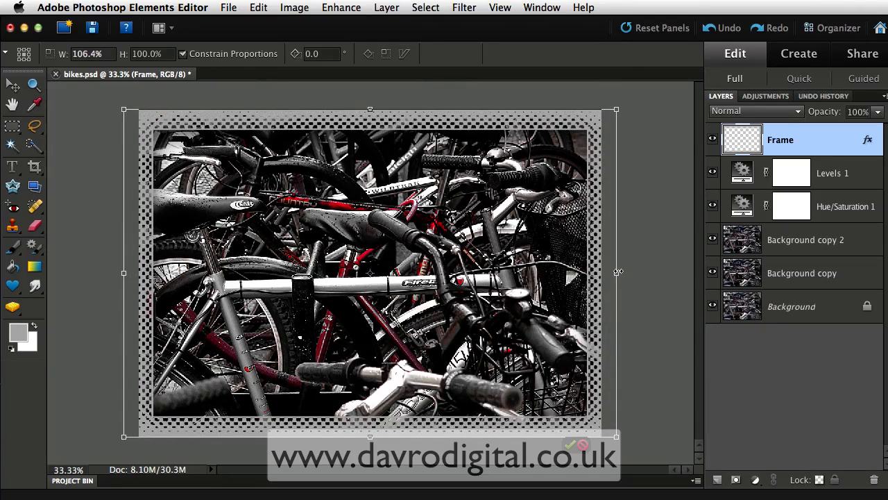
drag(617, 272, 627, 272)
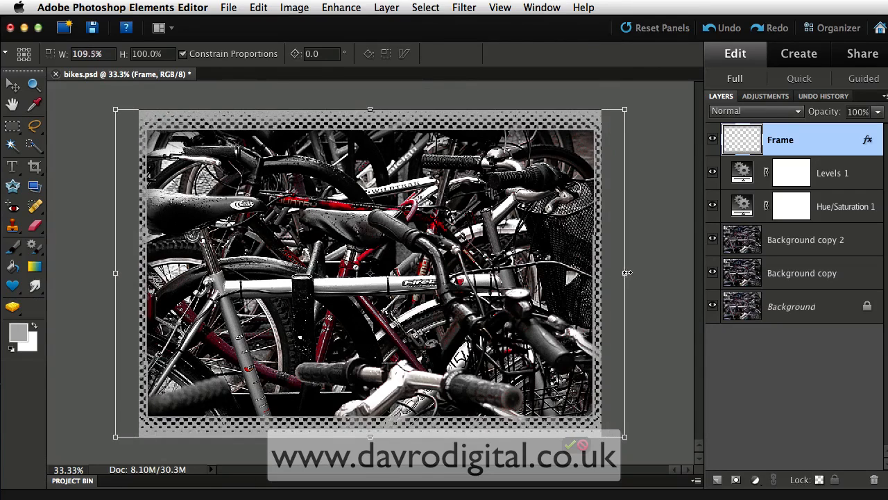
drag(627, 272, 632, 272)
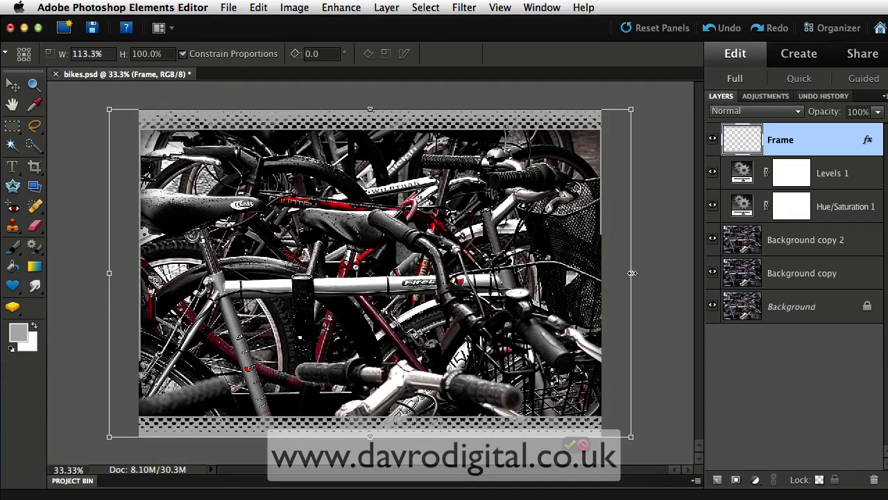
drag(630, 272, 619, 271)
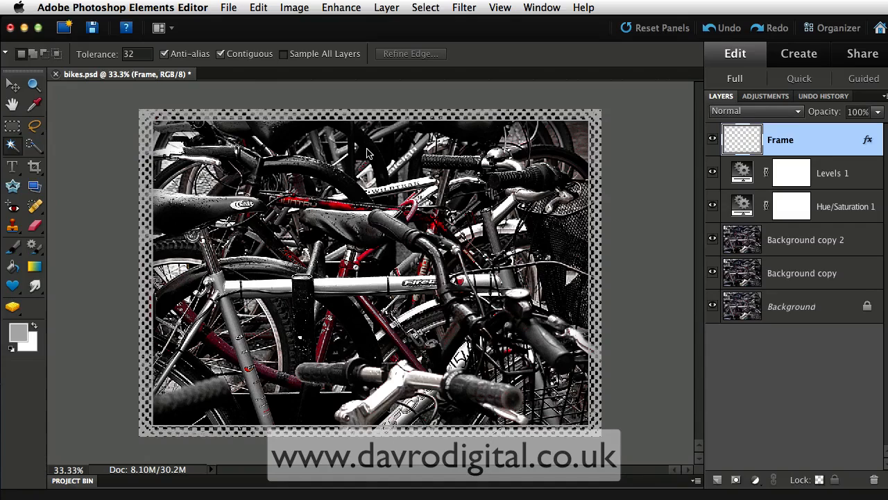
mouse_move(630, 161)
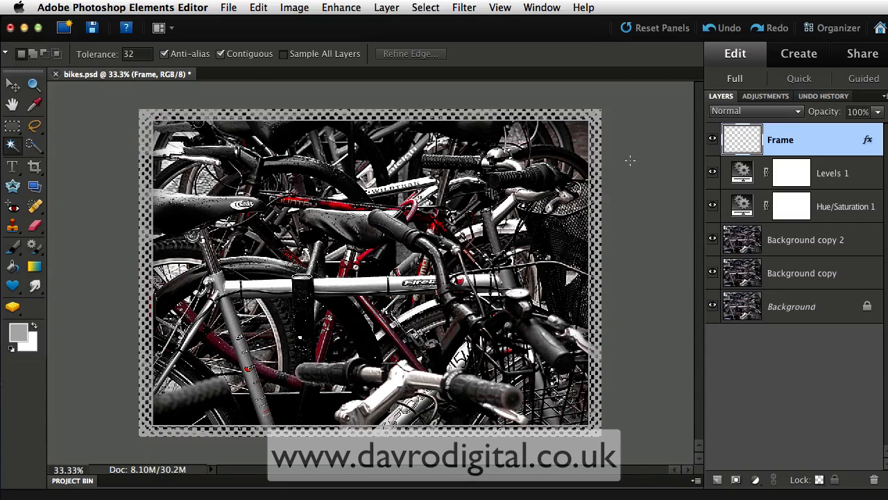